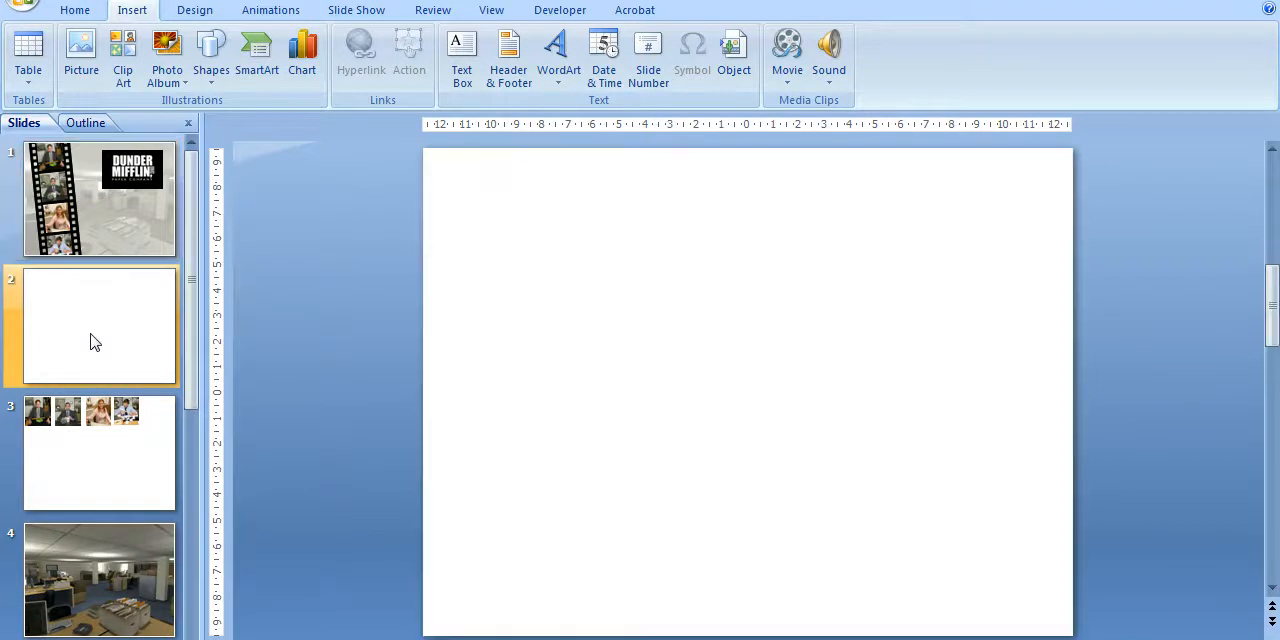
{"action": "mouse_move", "coordinate": [630, 224]}
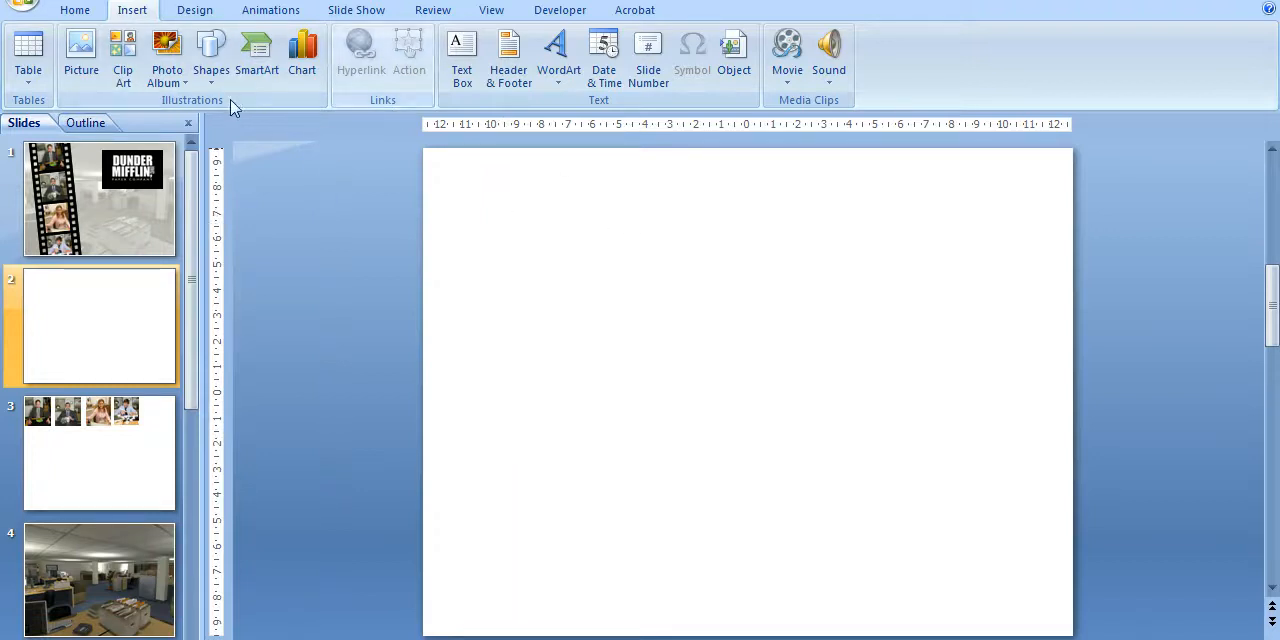
{"action": "mouse_move", "coordinate": [104, 24]}
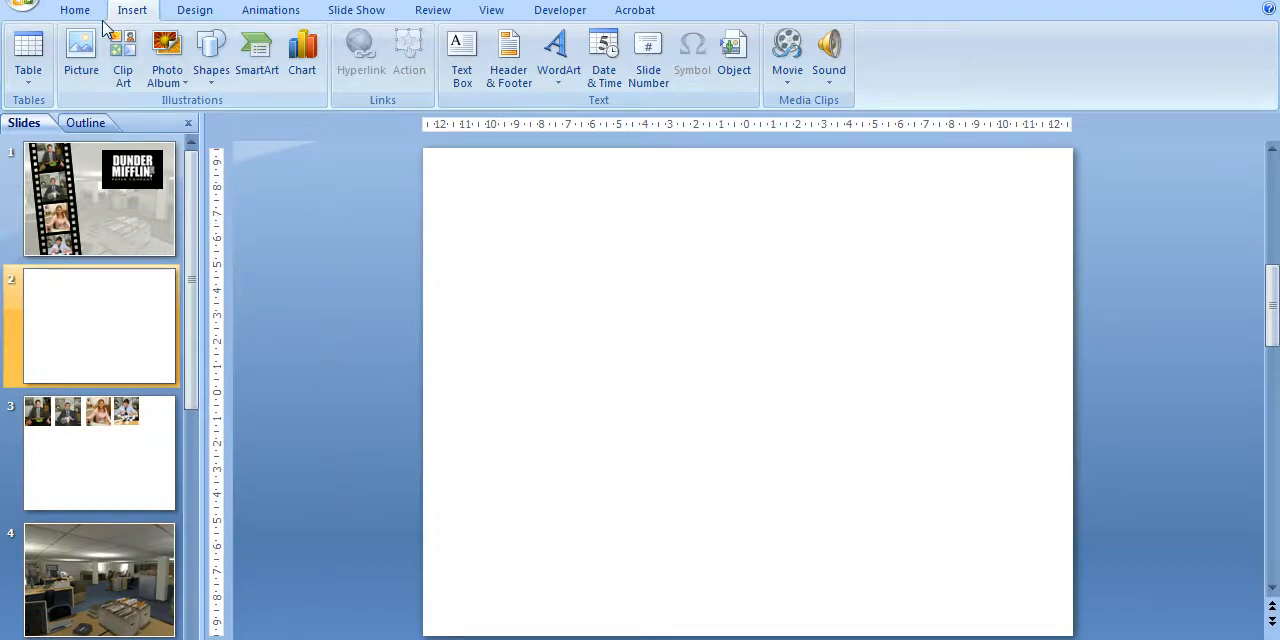
Step: Draw a wide rectangle across the lower slide and bring up its Shape Fill colours
{"action": "left_click", "coordinate": [74, 10]}
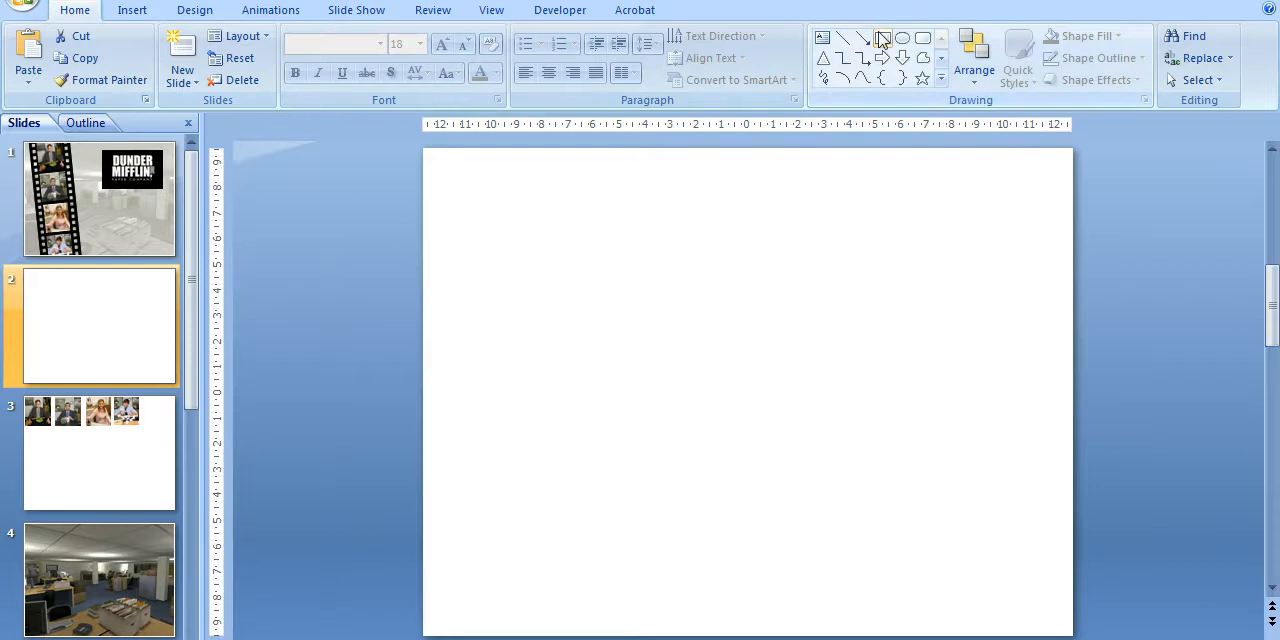
{"action": "left_click_drag", "start_coordinate": [424, 432], "coordinate": [936, 538]}
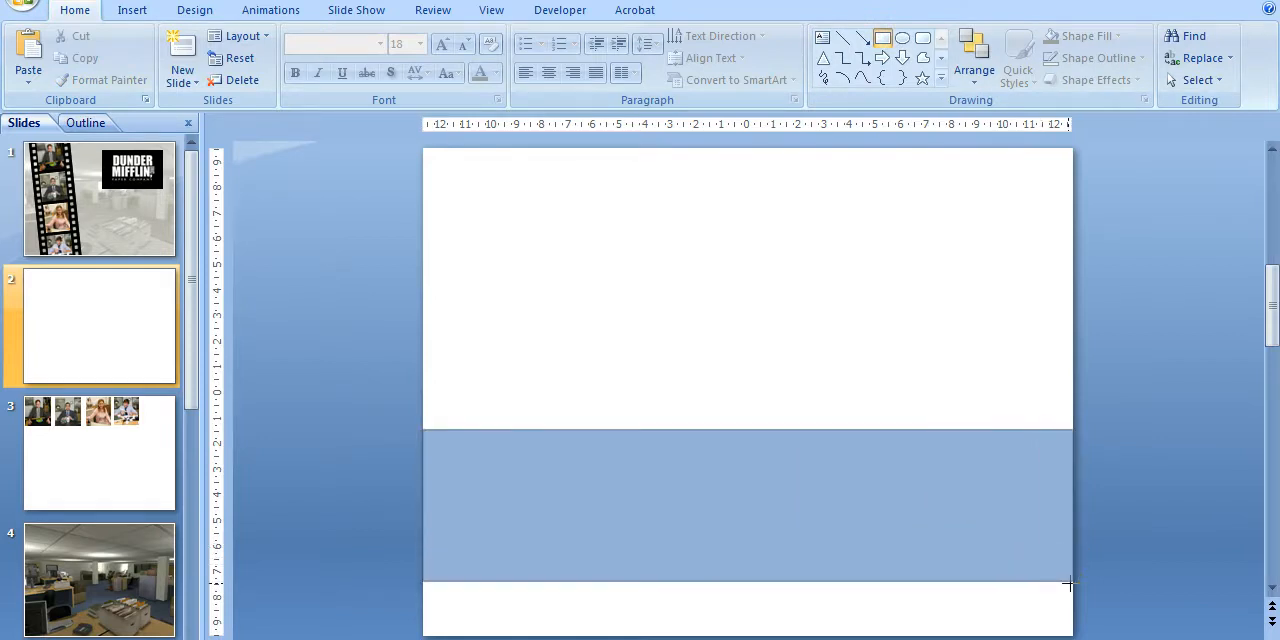
{"action": "left_click", "coordinate": [748, 504]}
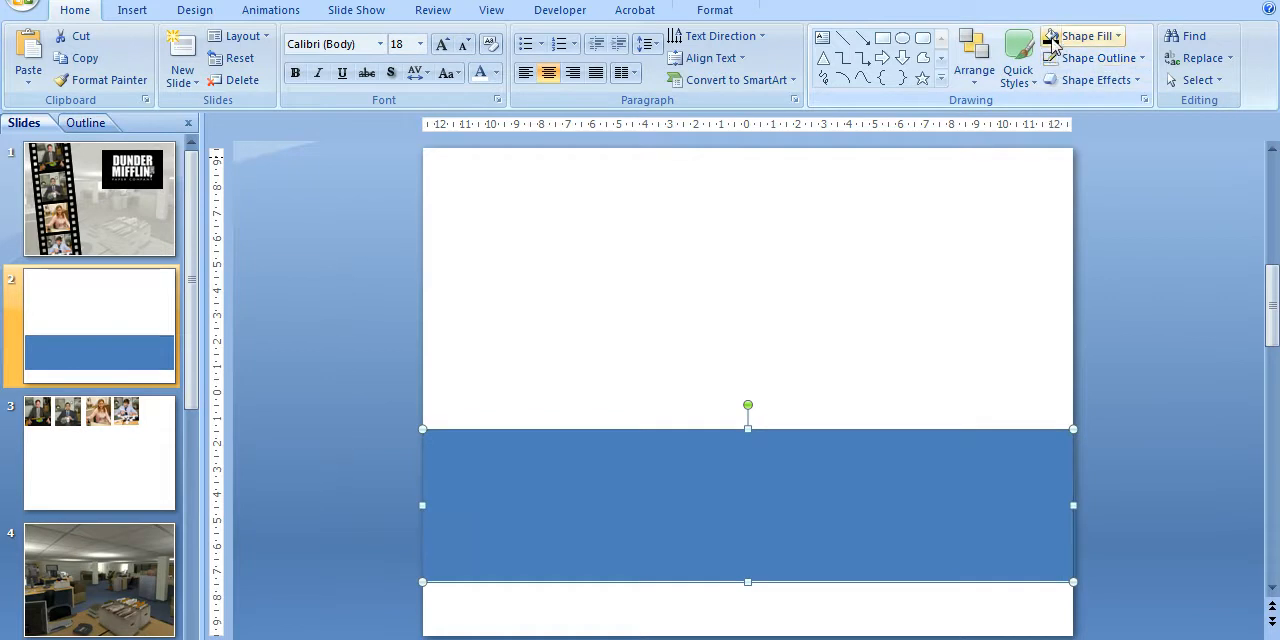
{"action": "left_click", "coordinate": [1080, 36]}
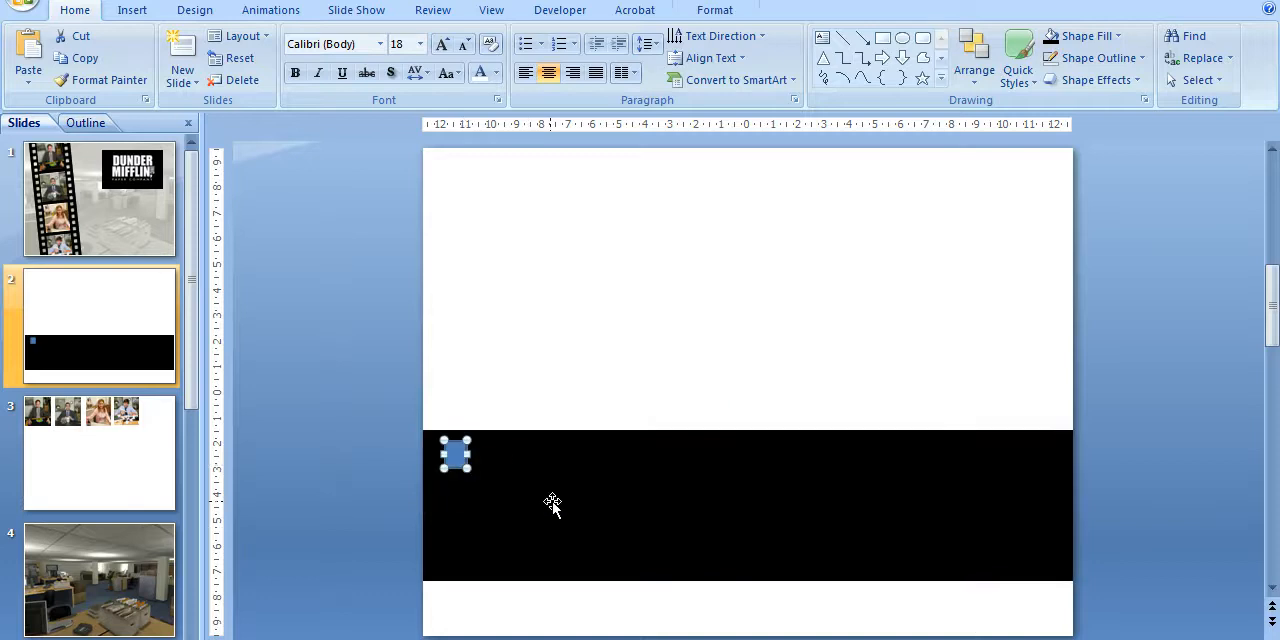
{"action": "mouse_move", "coordinate": [696, 518]}
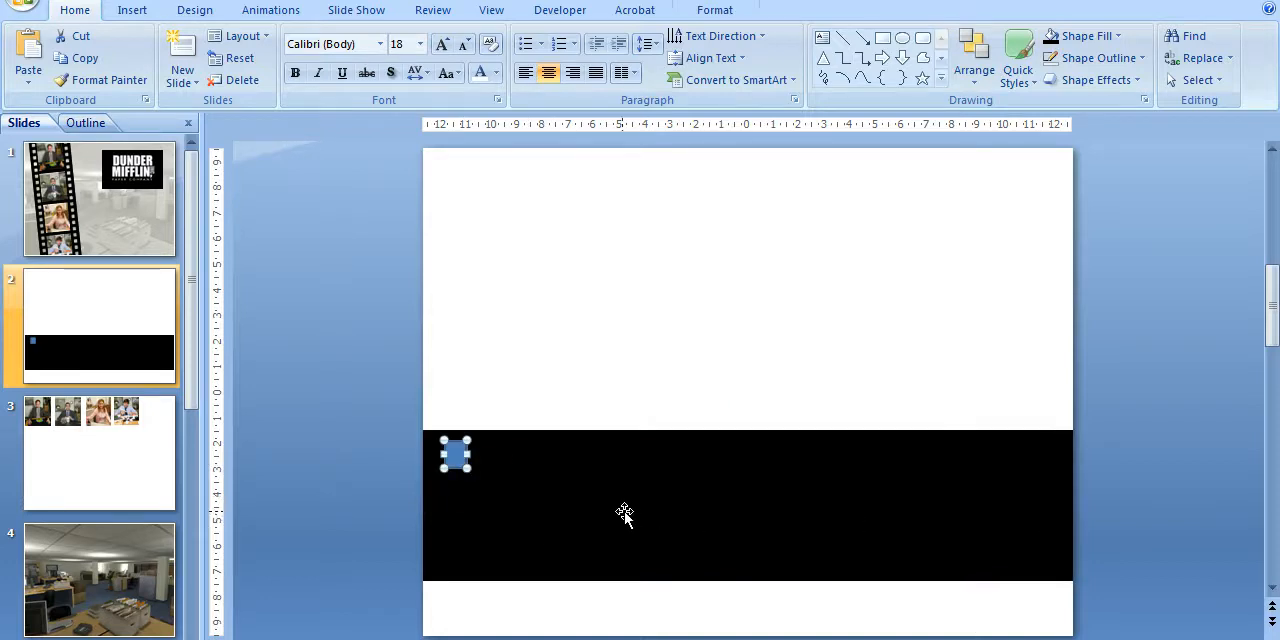
{"action": "mouse_move", "coordinate": [456, 382]}
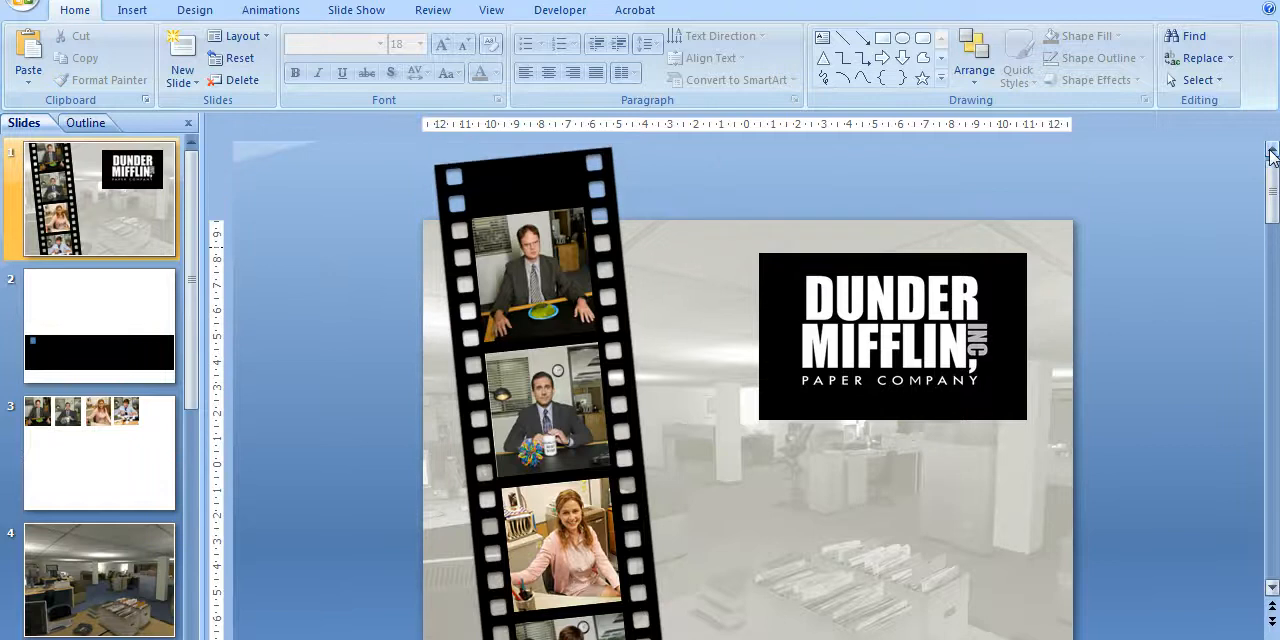
{"action": "mouse_move", "coordinate": [628, 416]}
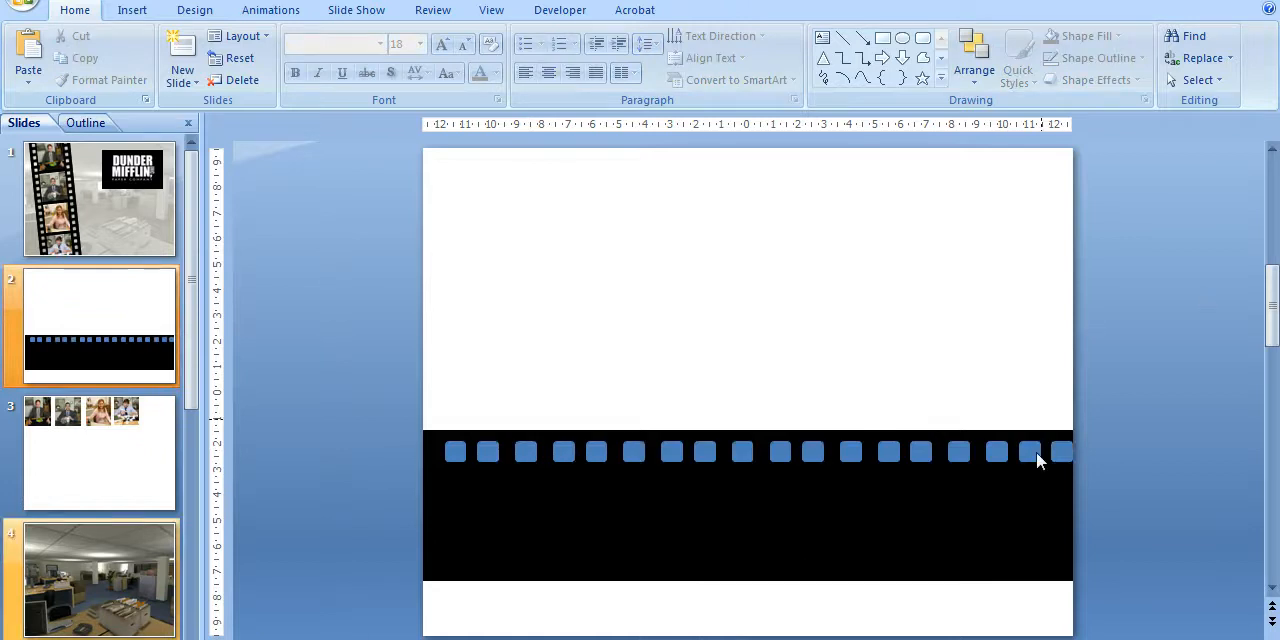
{"action": "mouse_move", "coordinate": [1048, 462]}
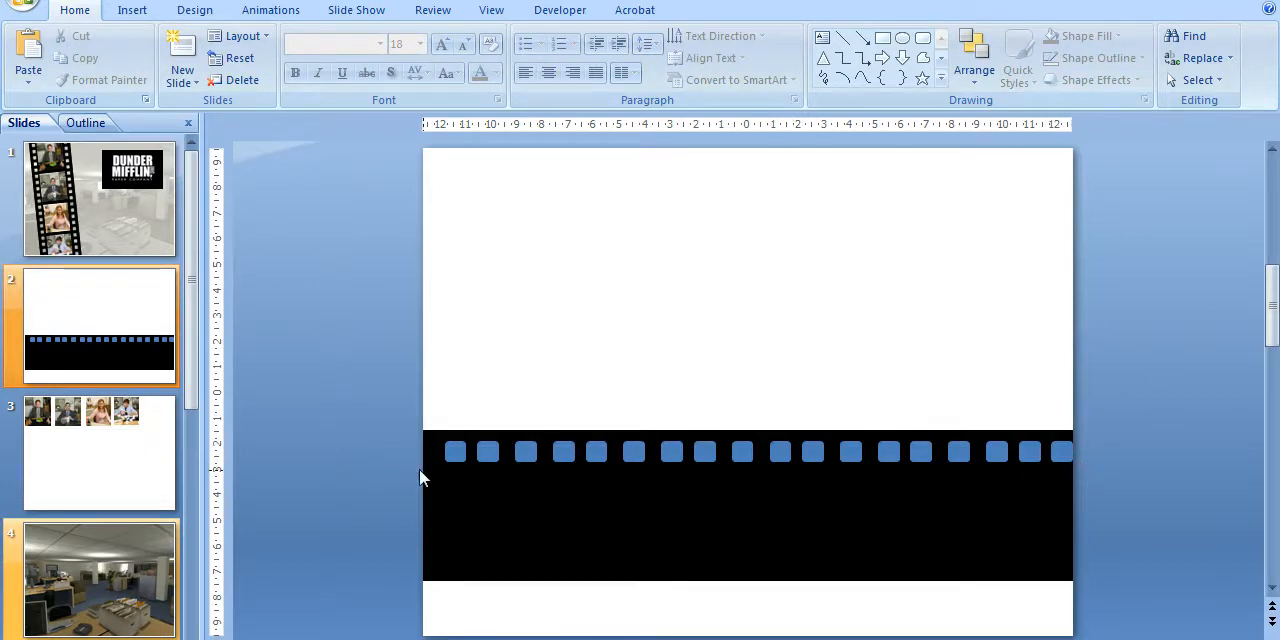
Step: Select the row of small squares and align them along their bottom edges via Arrange > Align
{"action": "left_click", "coordinate": [744, 450]}
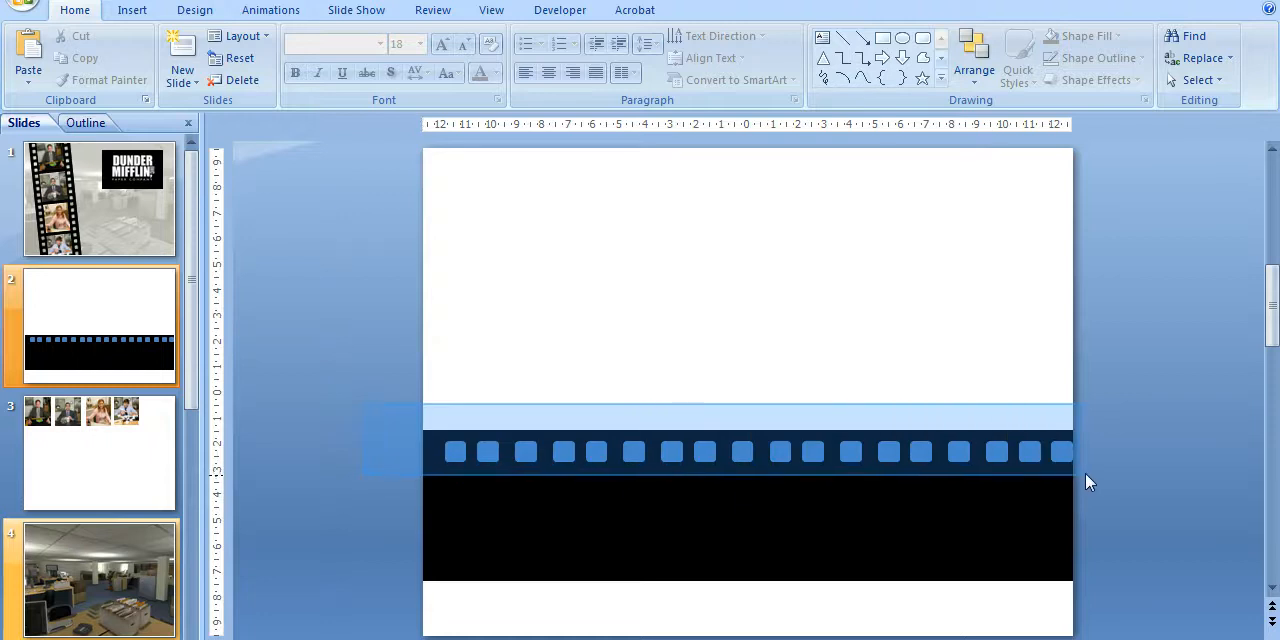
{"action": "left_click", "coordinate": [748, 440]}
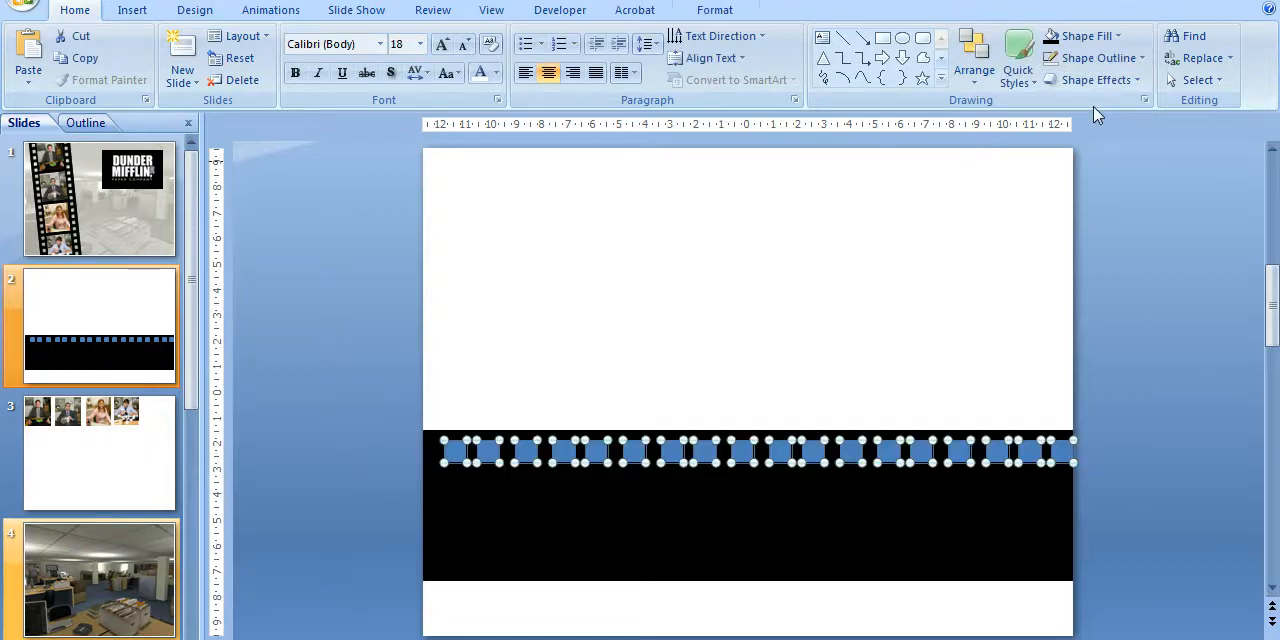
{"action": "left_click", "coordinate": [972, 56]}
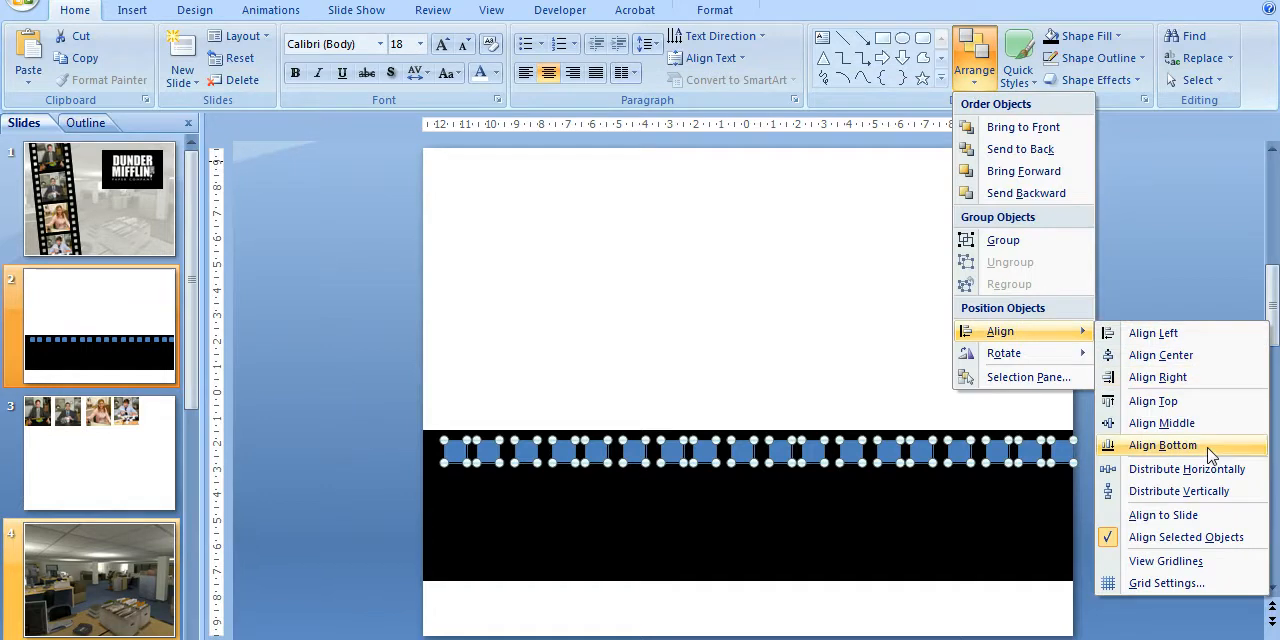
{"action": "left_click", "coordinate": [1162, 444]}
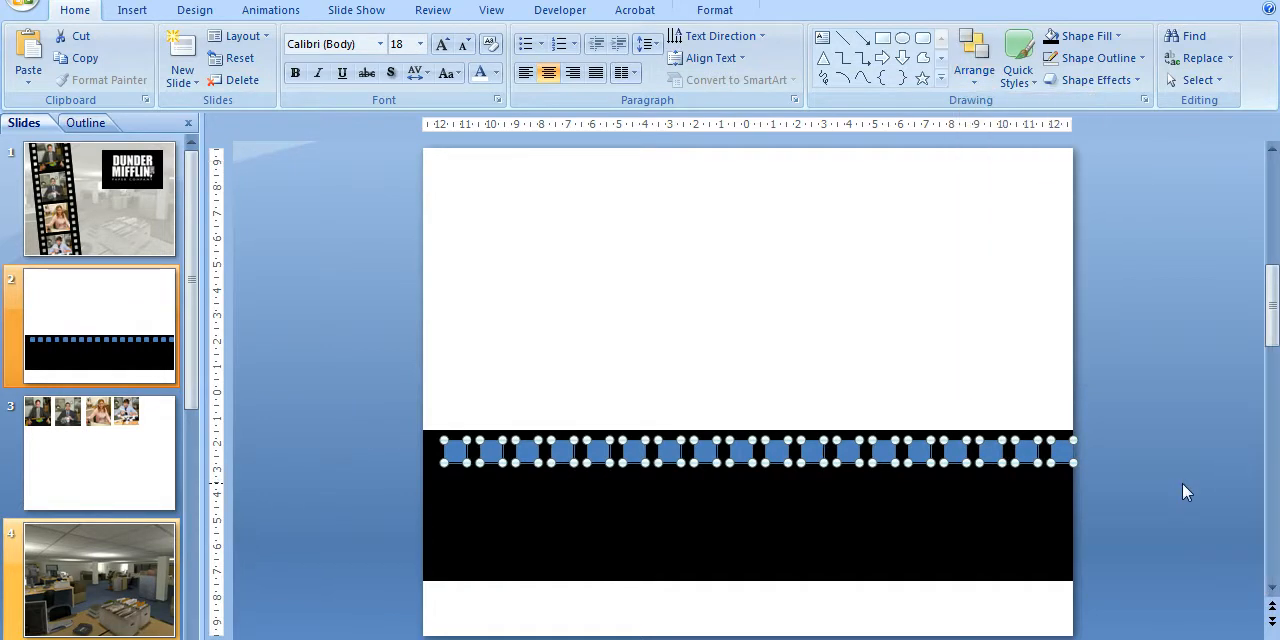
{"action": "mouse_move", "coordinate": [1186, 484]}
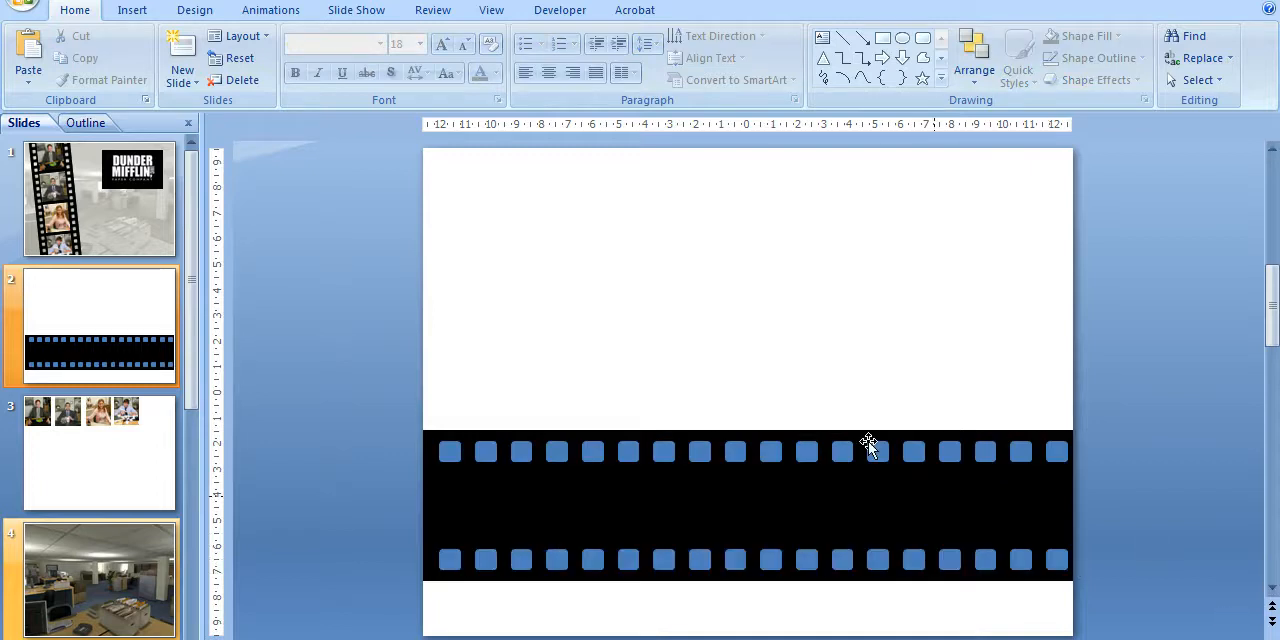
{"action": "mouse_move", "coordinate": [338, 372]}
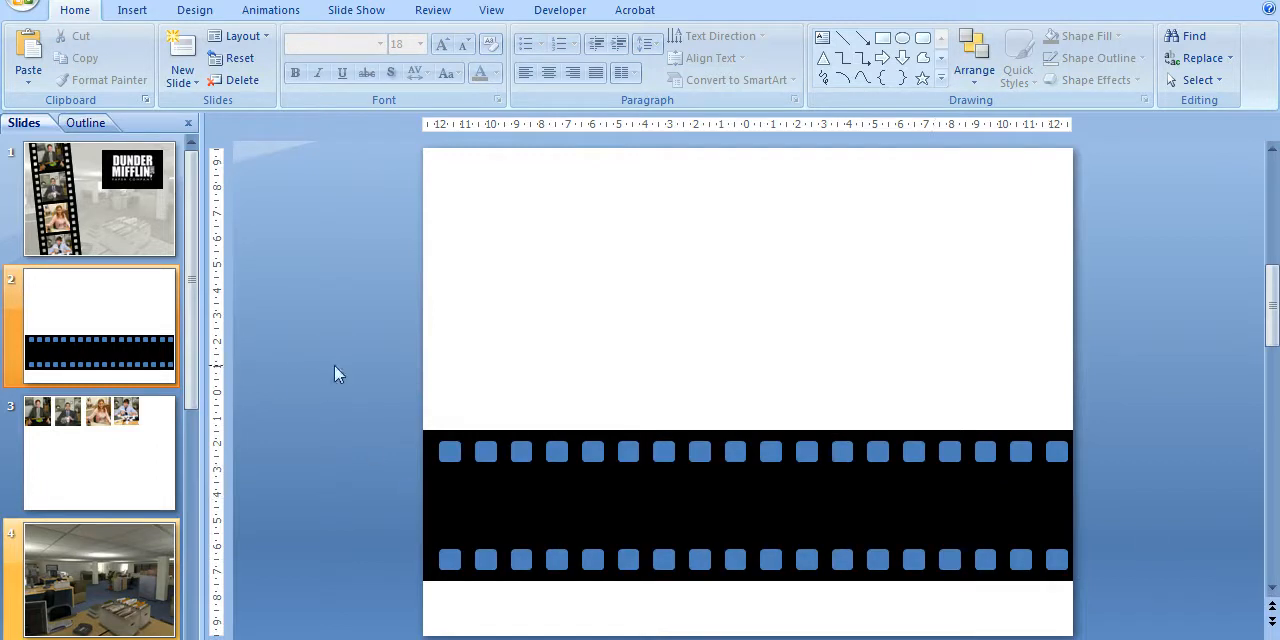
Step: Save the selected filmstrip pieces as a picture file named film2
{"action": "left_click", "coordinate": [748, 504]}
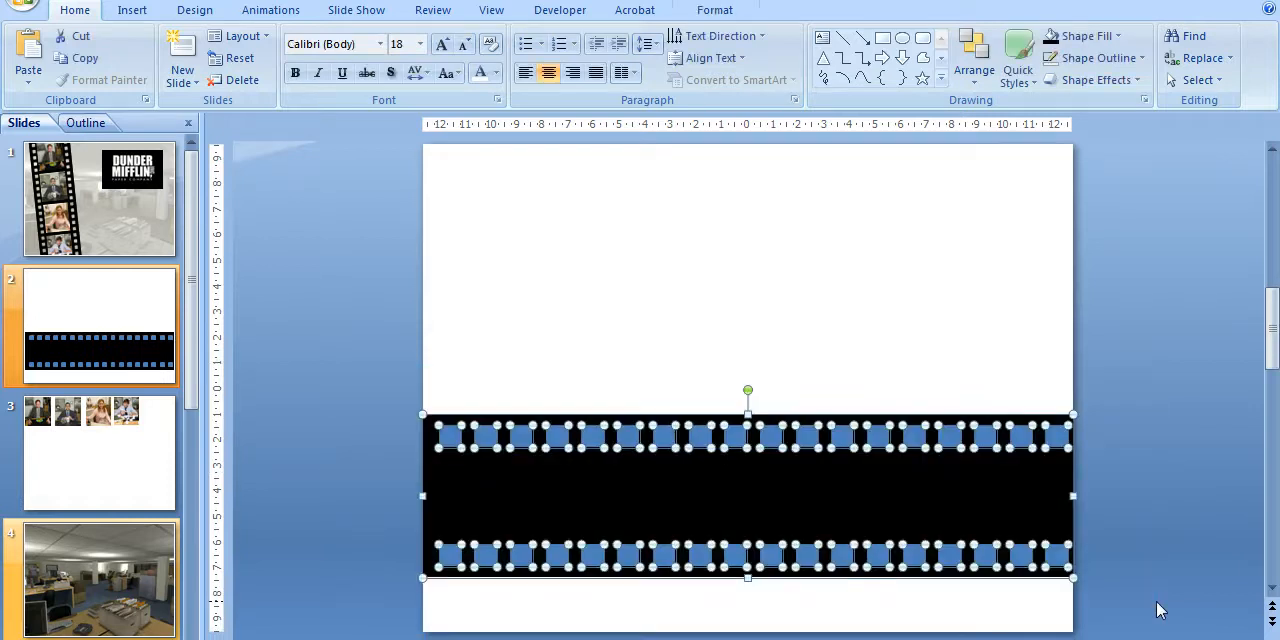
{"action": "mouse_move", "coordinate": [950, 498]}
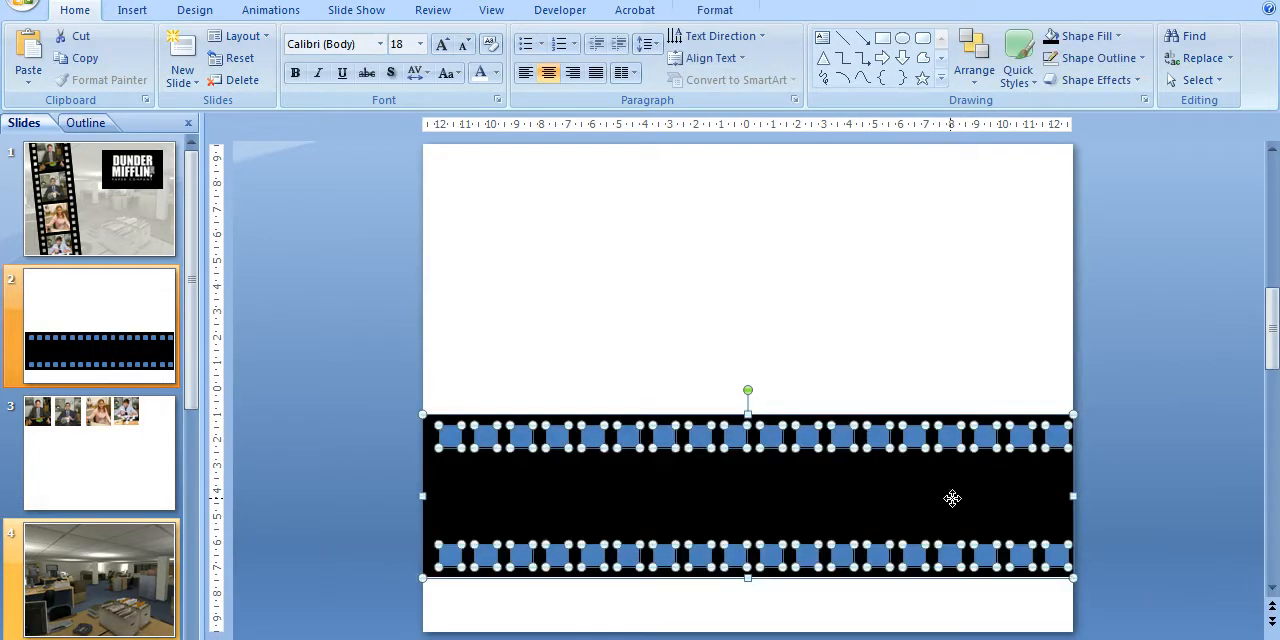
{"action": "right_click", "coordinate": [950, 498]}
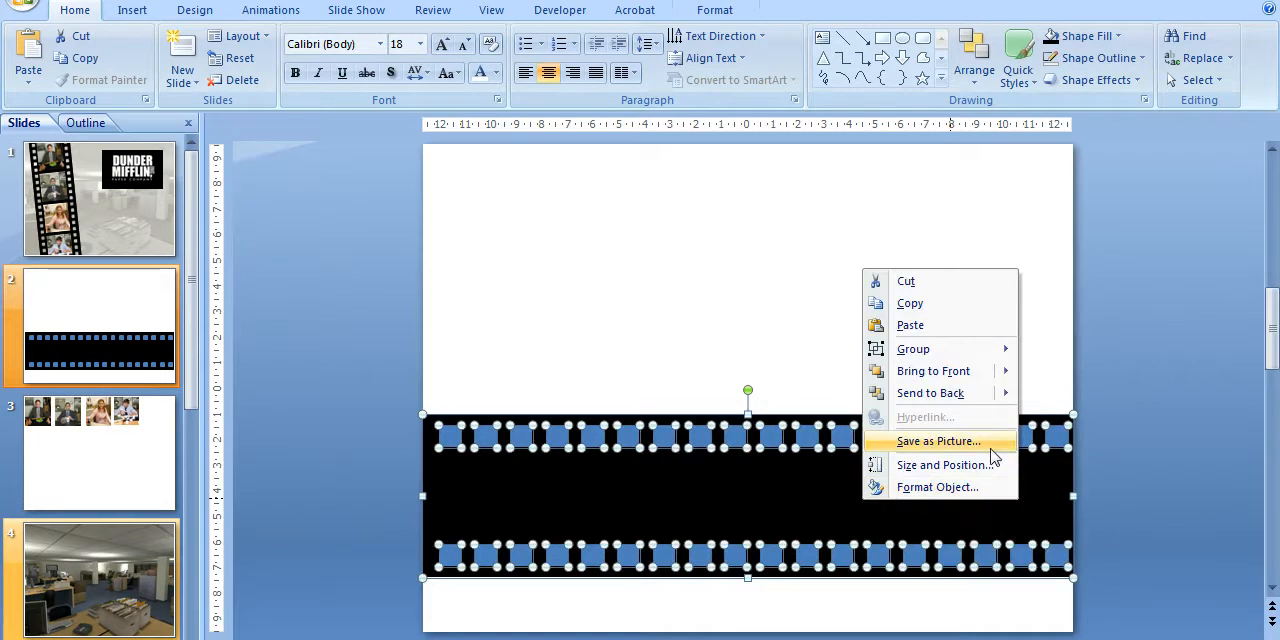
{"action": "left_click", "coordinate": [938, 440]}
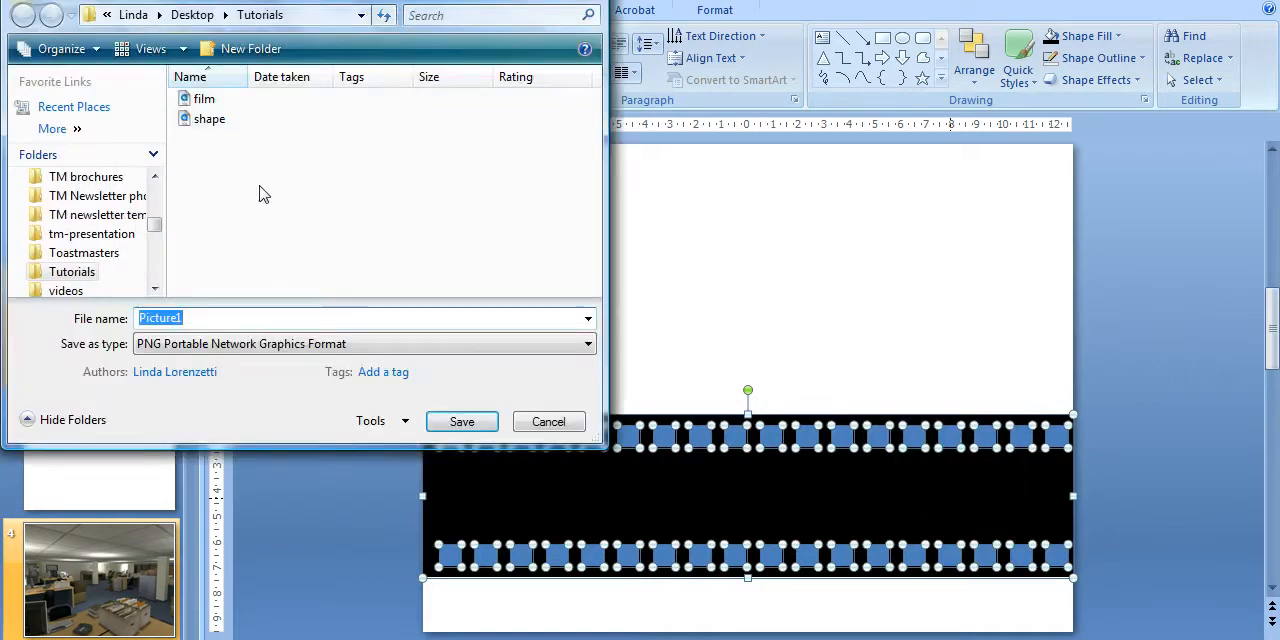
{"action": "left_click", "coordinate": [208, 118]}
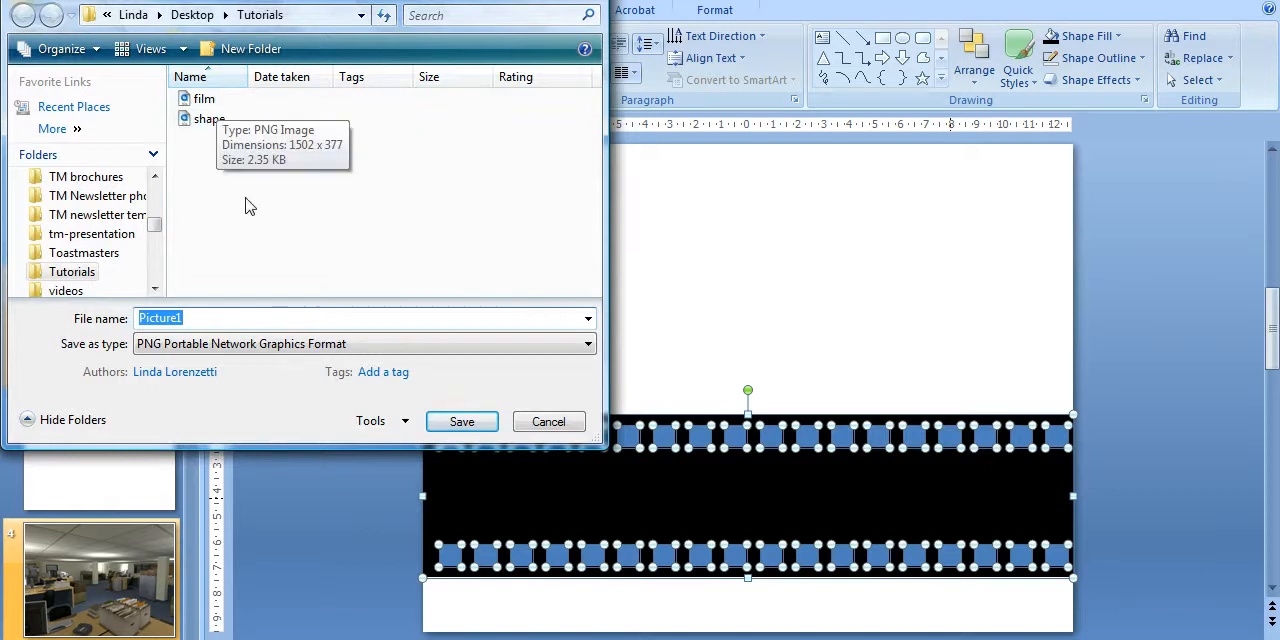
{"action": "type", "text": "film2"}
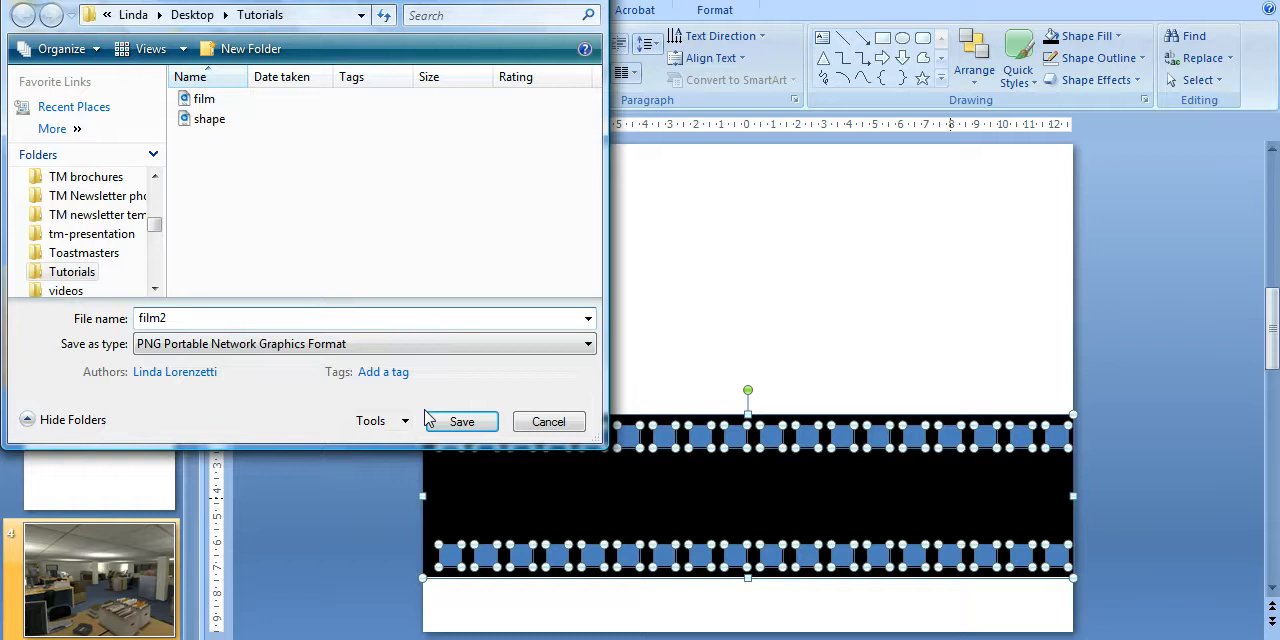
{"action": "left_click", "coordinate": [460, 420]}
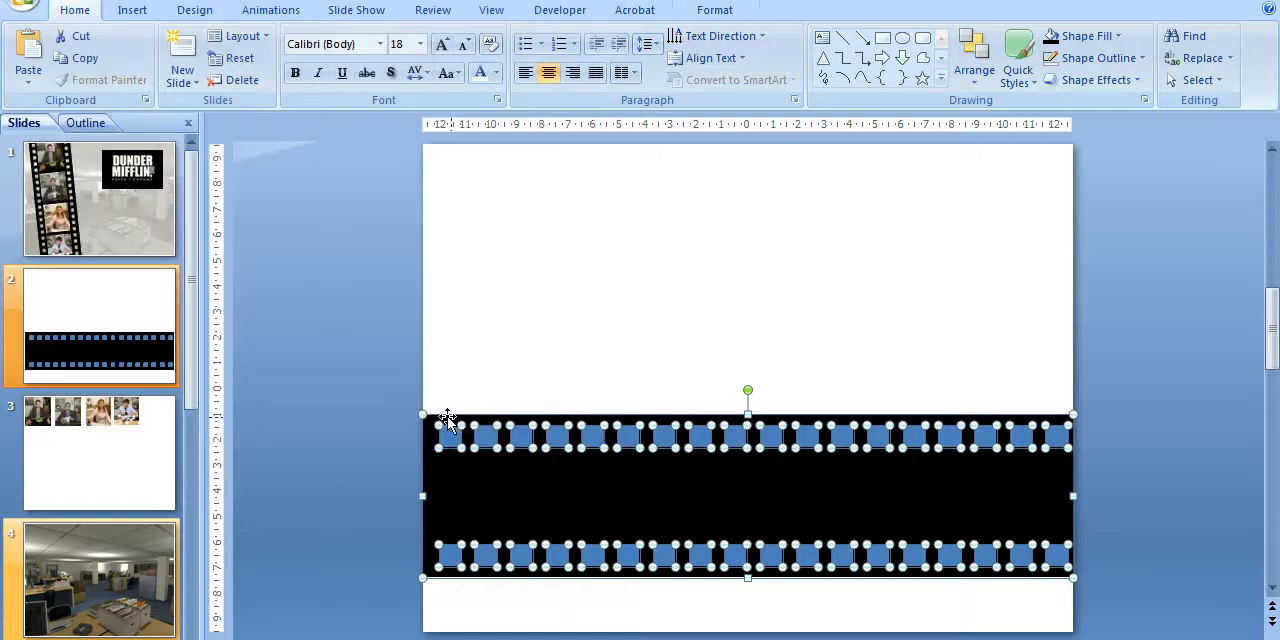
{"action": "mouse_move", "coordinate": [432, 418]}
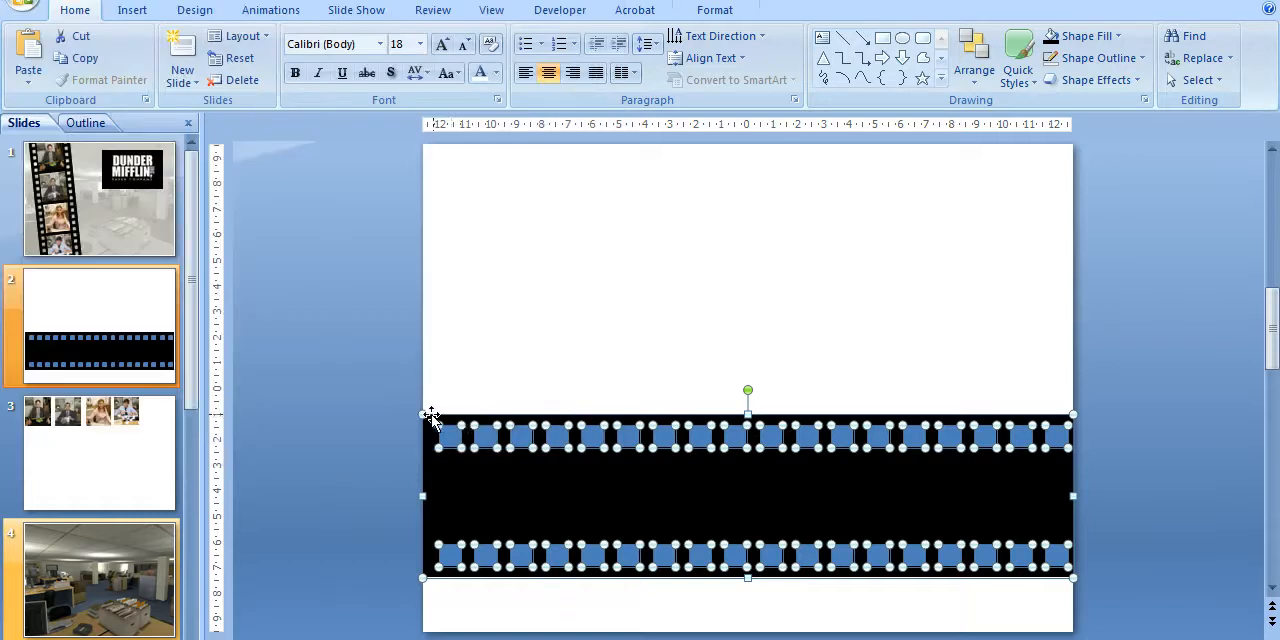
{"action": "mouse_move", "coordinate": [388, 424]}
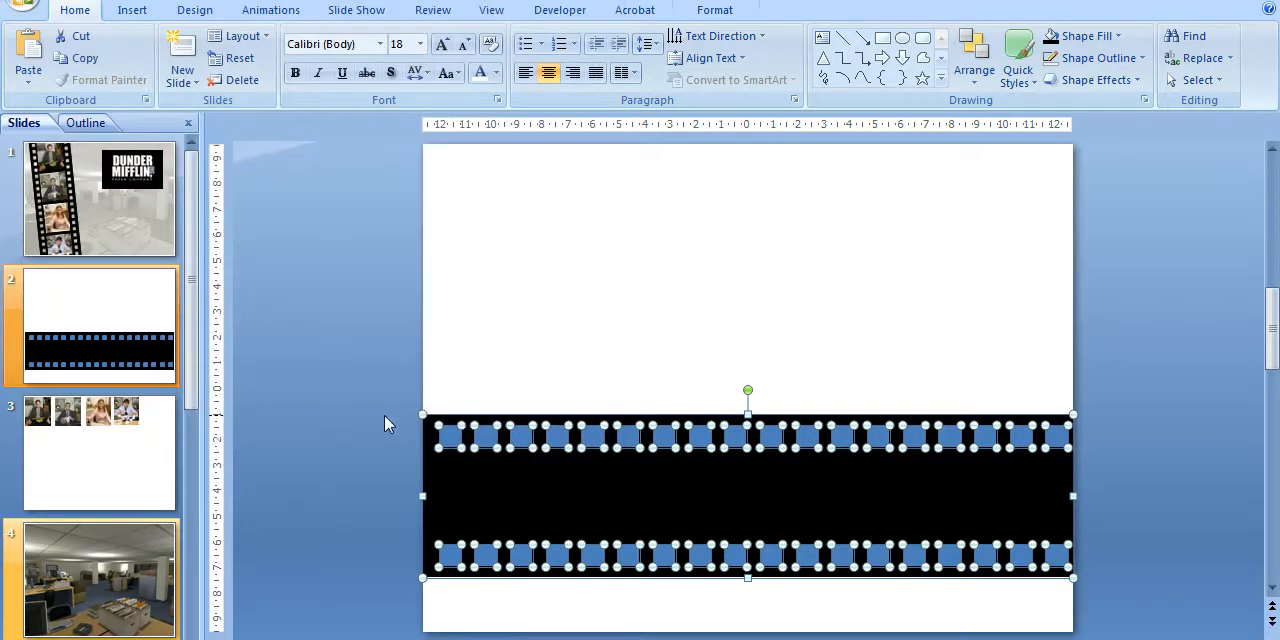
Step: Delete the hand-drawn filmstrip shape, leaving slide 2 blank
{"action": "key", "text": "Delete"}
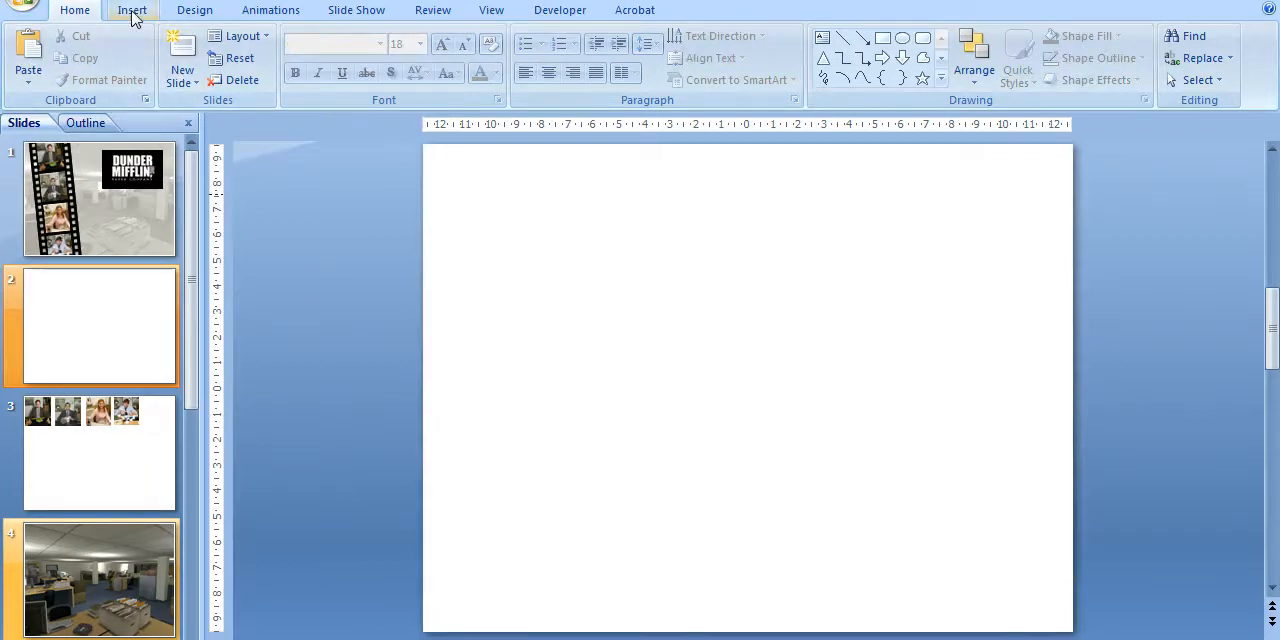
Step: Insert the film2 picture onto slide 2 and adjust it so the sprocket holes show white
{"action": "left_click", "coordinate": [80, 56]}
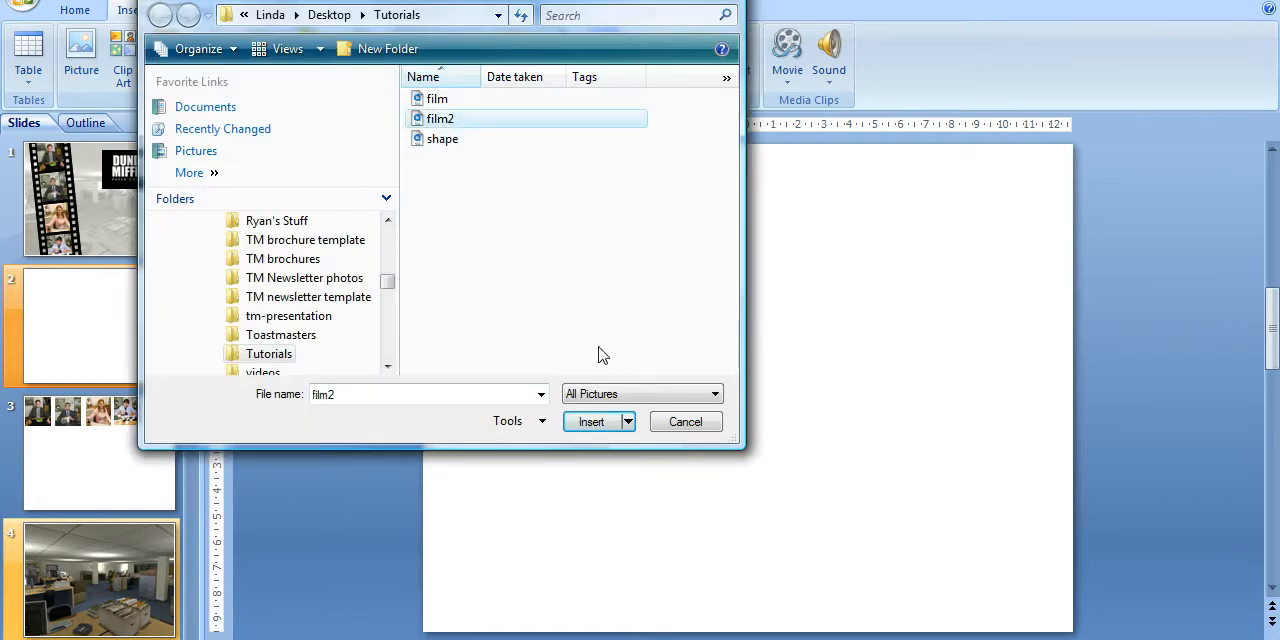
{"action": "left_click", "coordinate": [592, 420]}
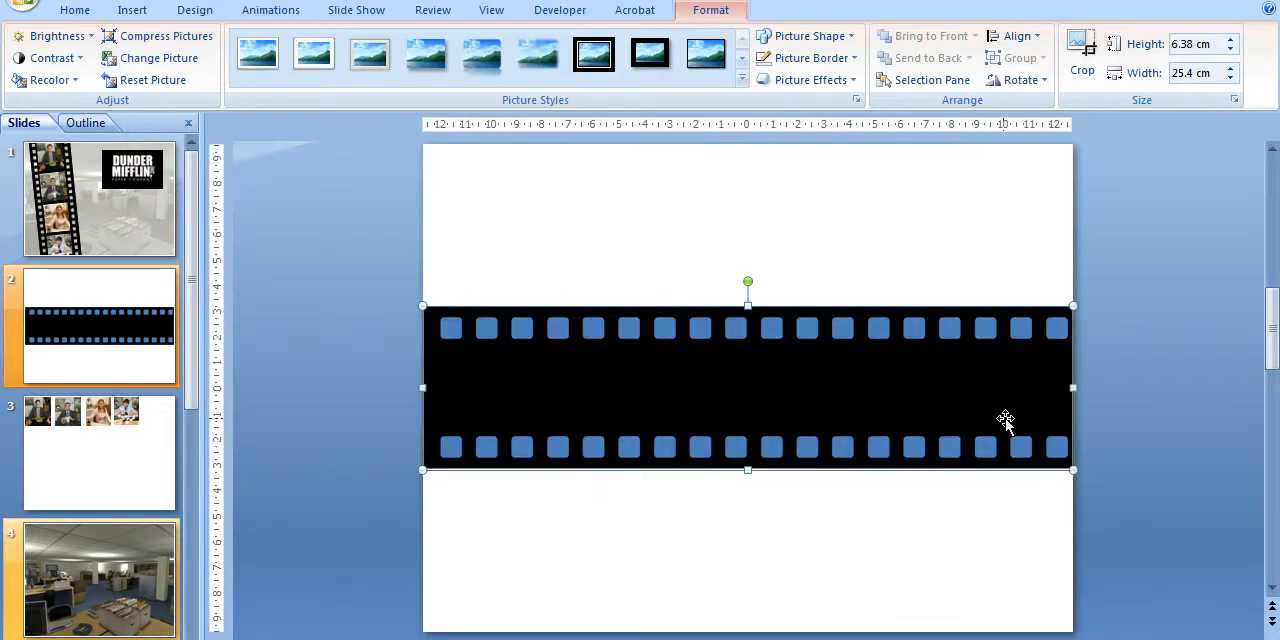
{"action": "mouse_move", "coordinate": [1004, 340]}
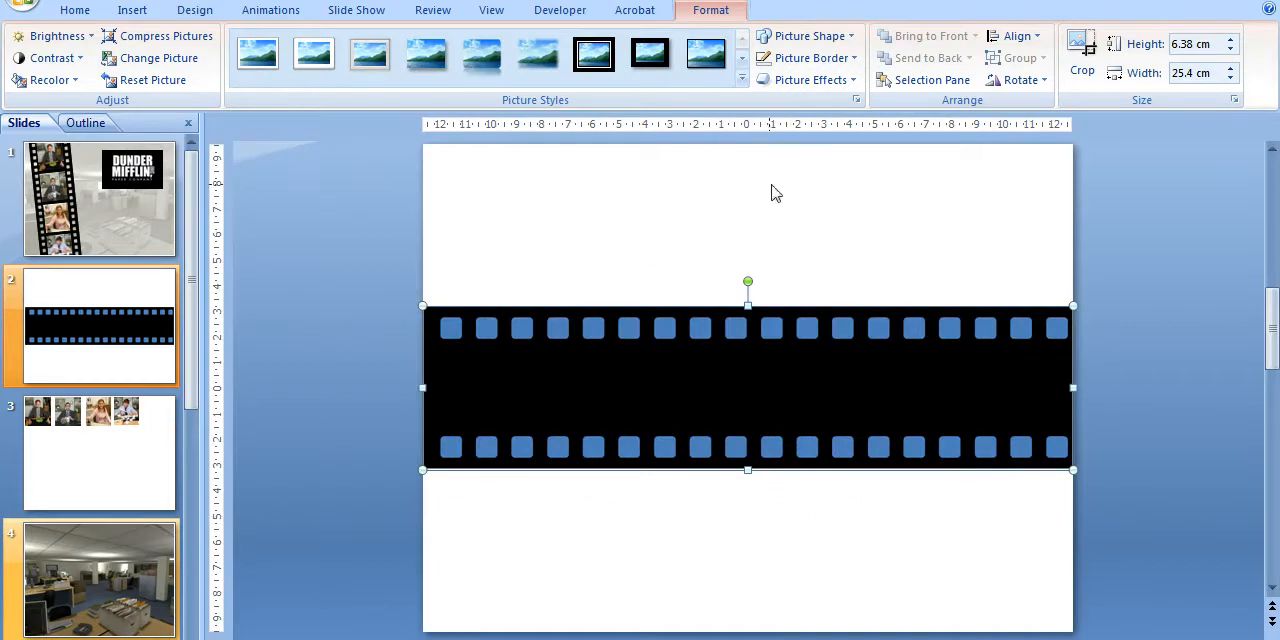
{"action": "mouse_move", "coordinate": [900, 100]}
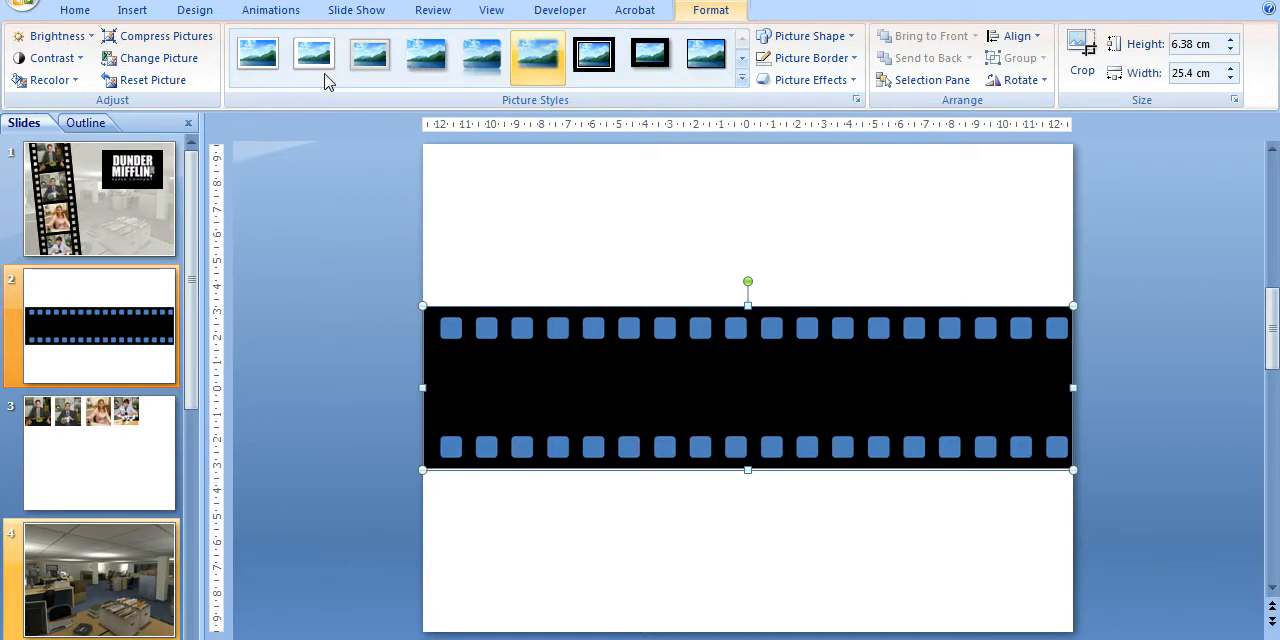
{"action": "left_click", "coordinate": [46, 80]}
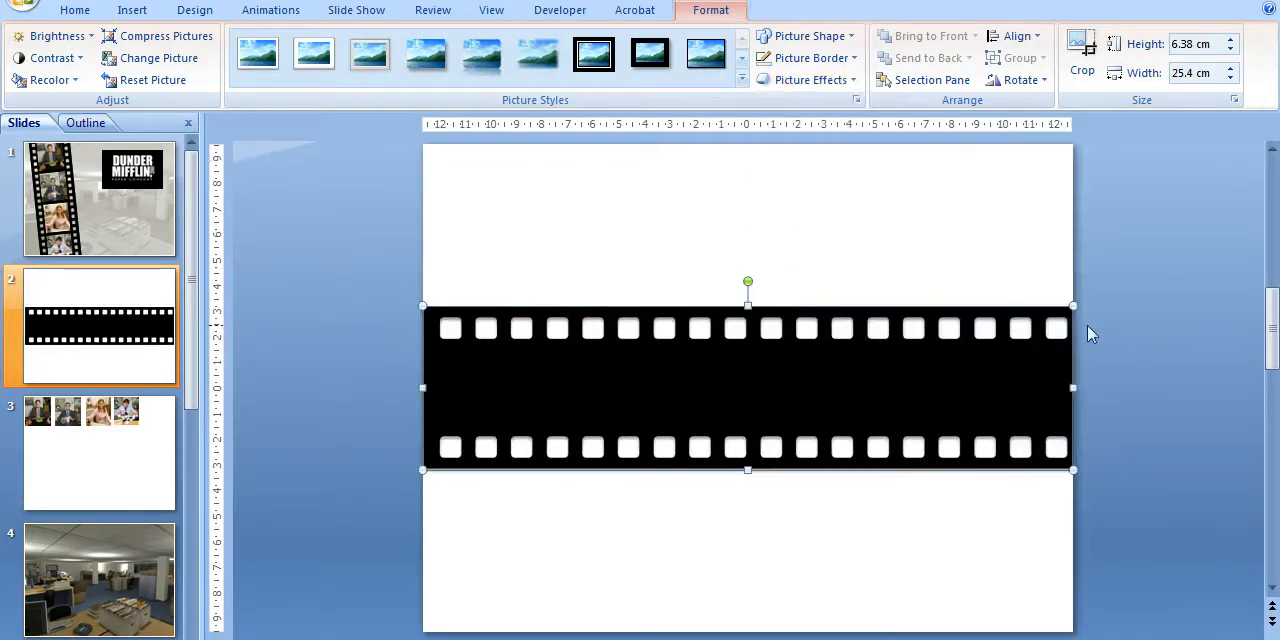
{"action": "mouse_move", "coordinate": [736, 300]}
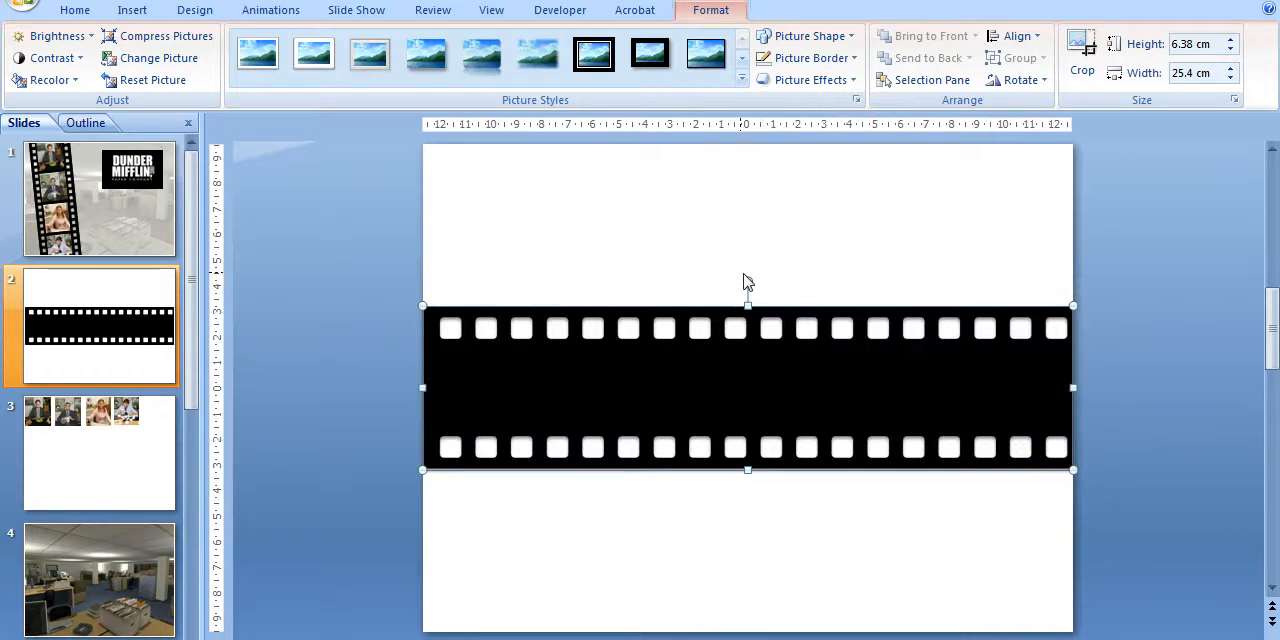
Step: Rotate the filmstrip upright and move a pasted photo into one of its frames
{"action": "left_click_drag", "start_coordinate": [748, 282], "coordinate": [832, 276]}
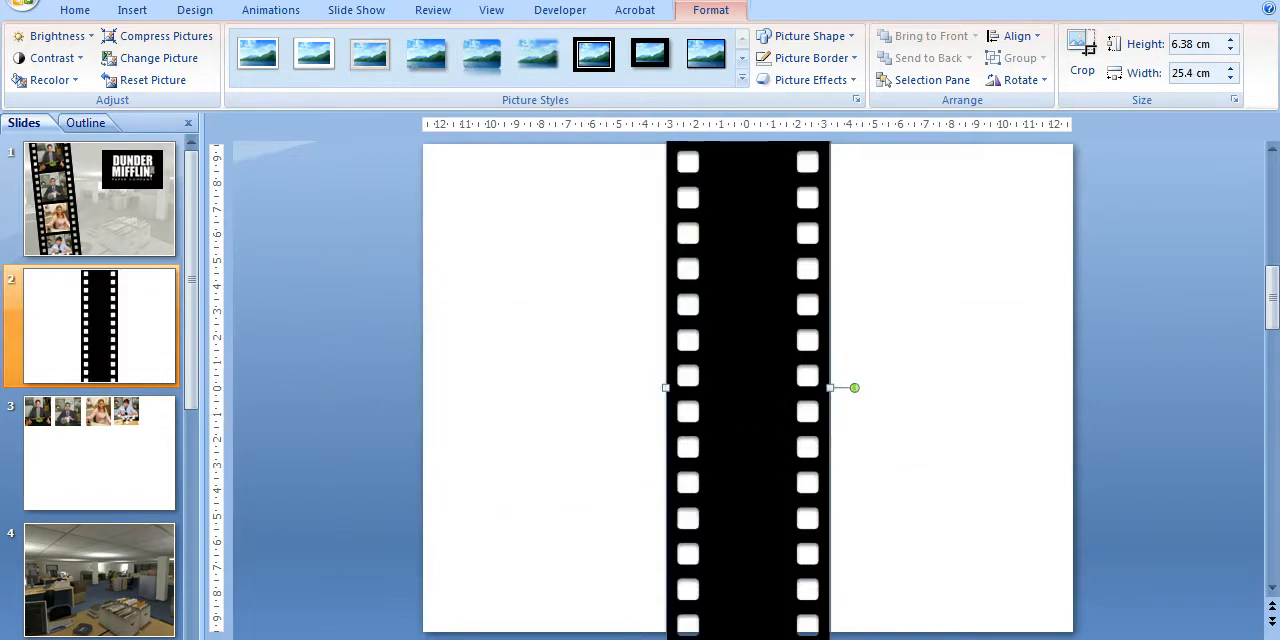
{"action": "left_click", "coordinate": [74, 10]}
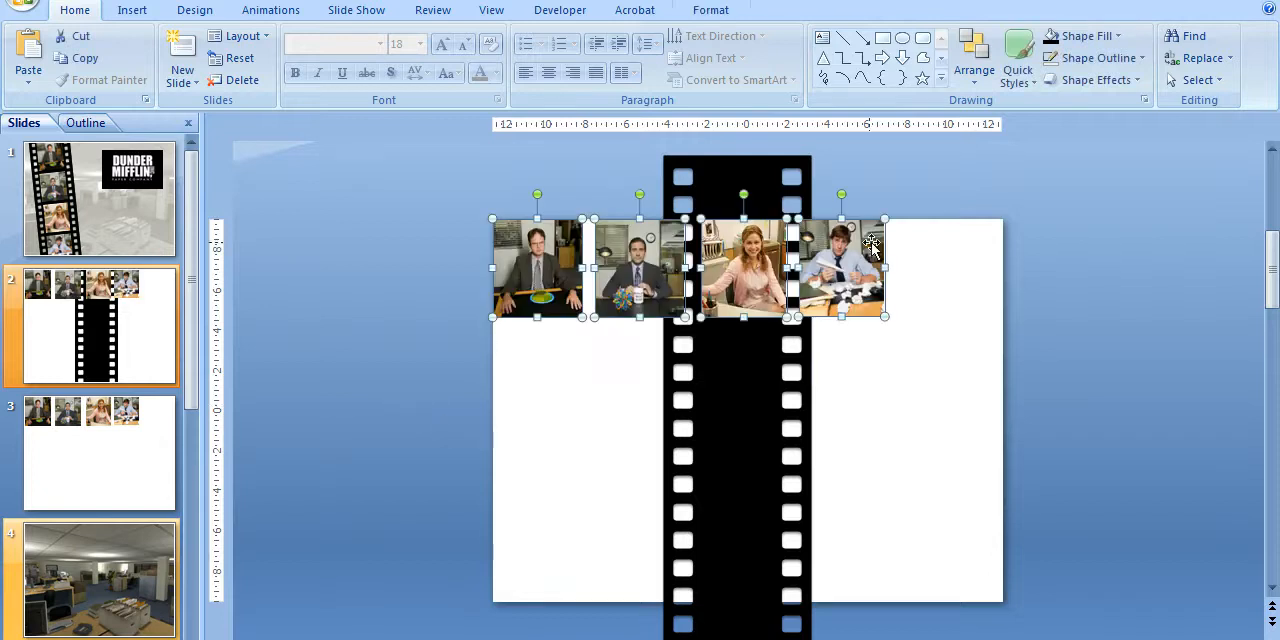
{"action": "left_click_drag", "start_coordinate": [870, 250], "coordinate": [776, 298]}
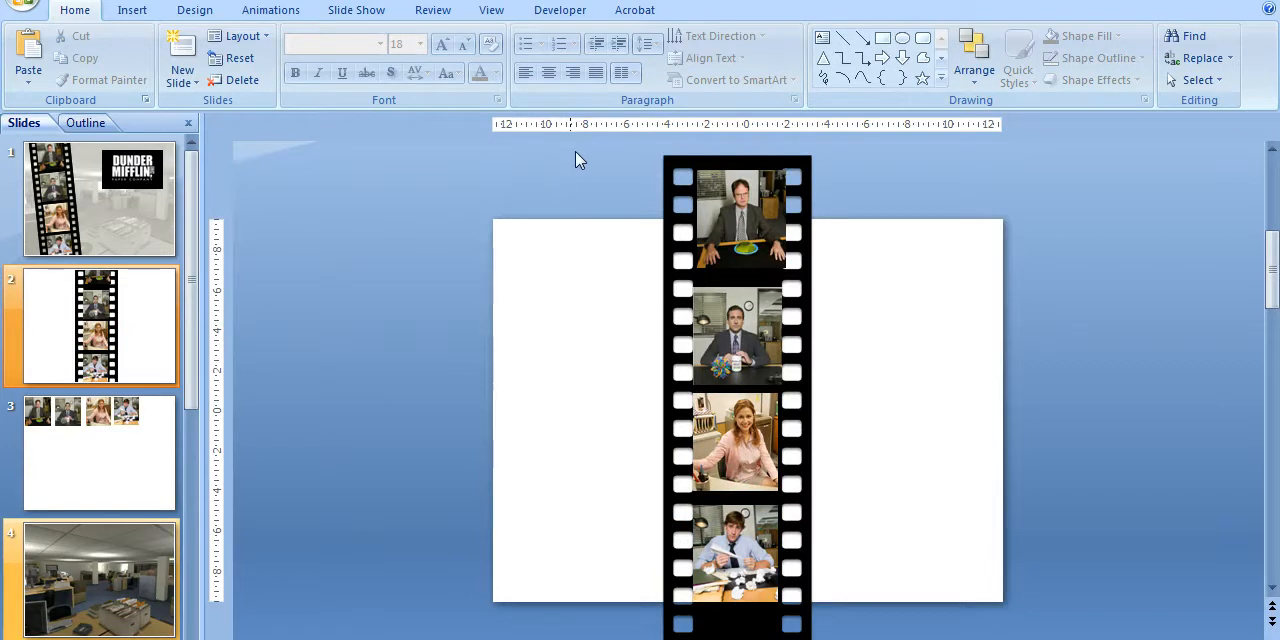
{"action": "mouse_move", "coordinate": [608, 168]}
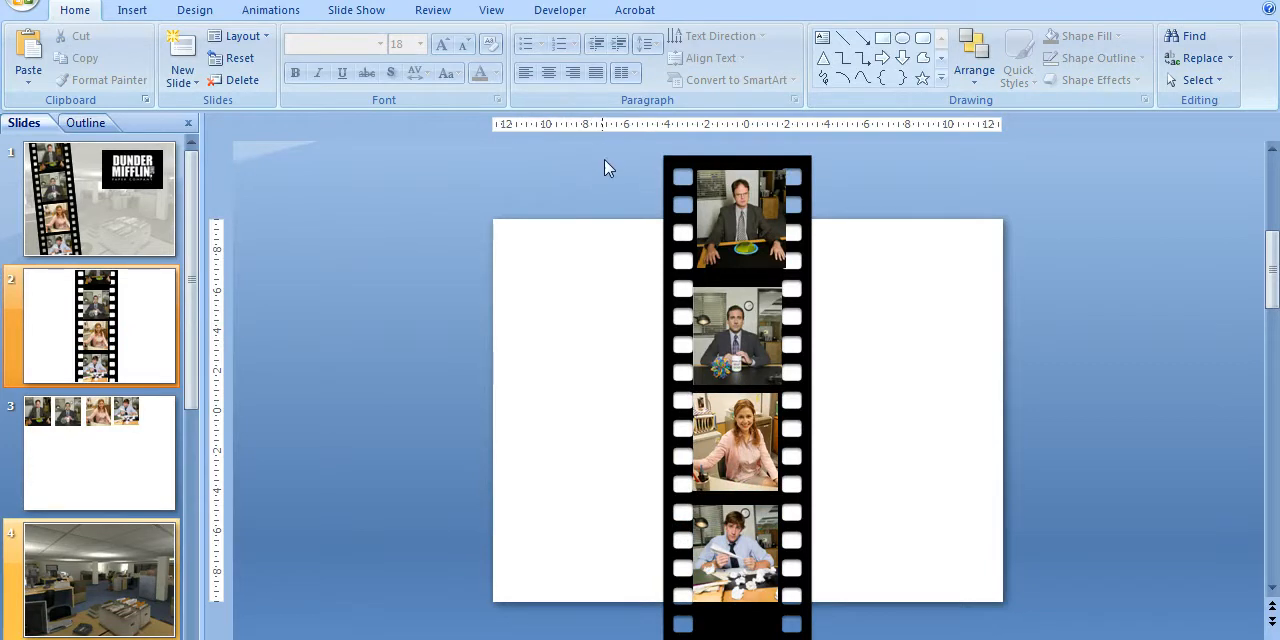
{"action": "mouse_move", "coordinate": [796, 370]}
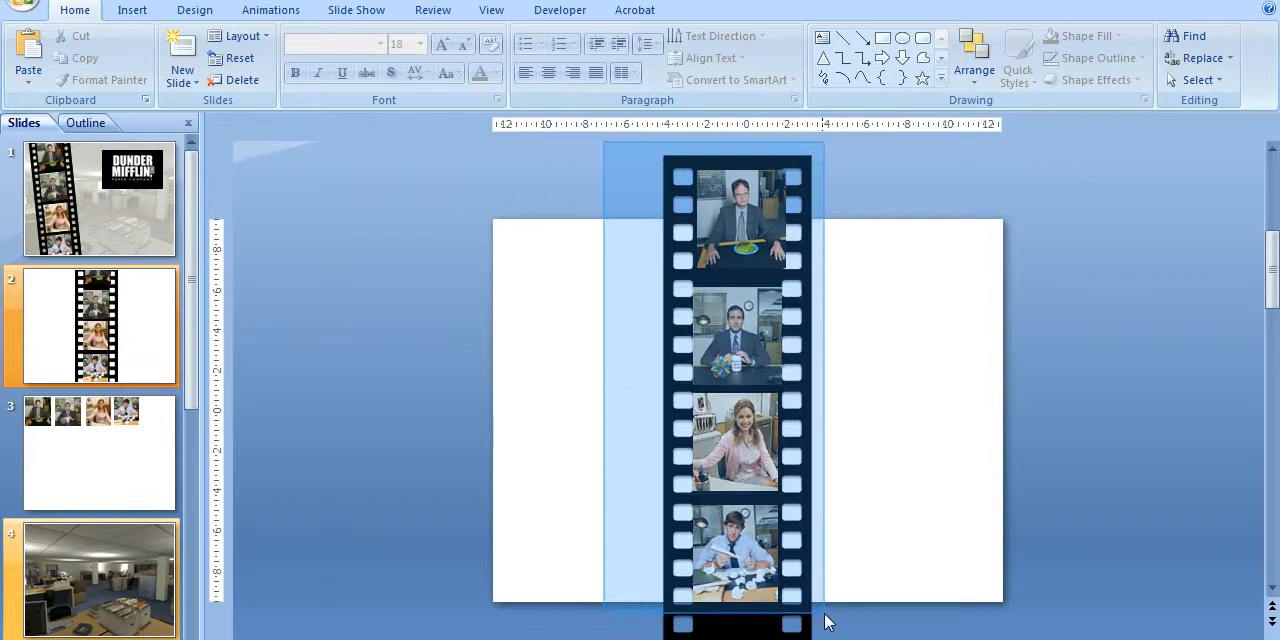
Step: Distribute the selected photos vertically via Arrange > Align so they are evenly spaced
{"action": "left_click", "coordinate": [972, 56]}
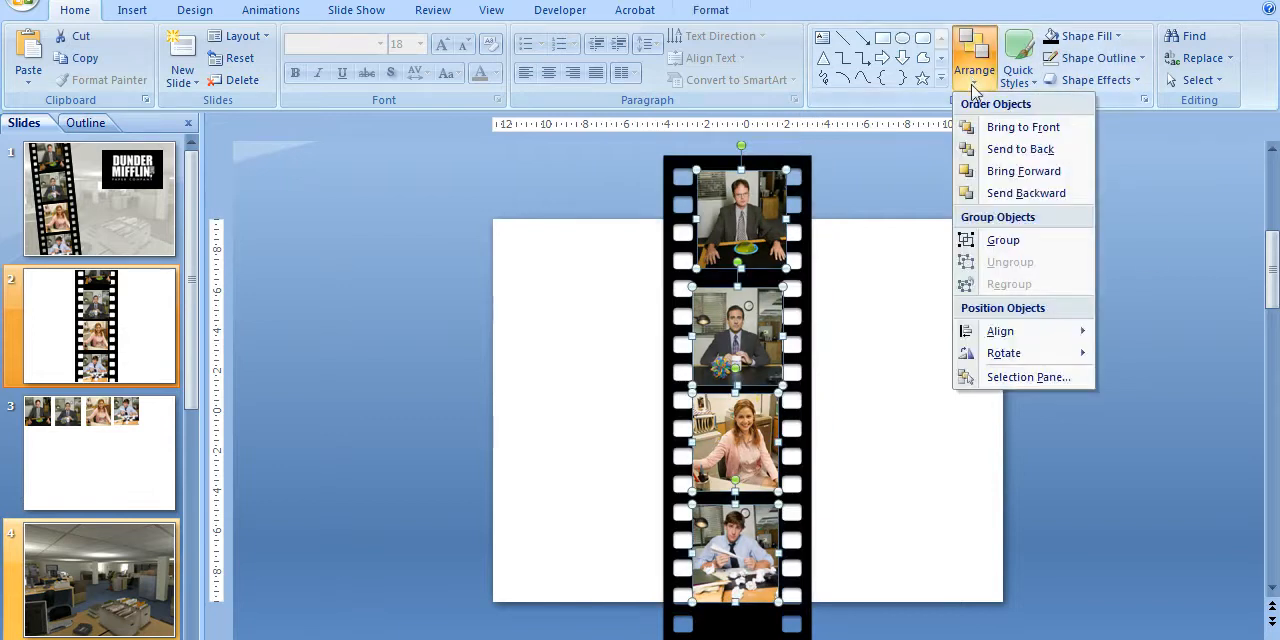
{"action": "left_click", "coordinate": [1000, 332]}
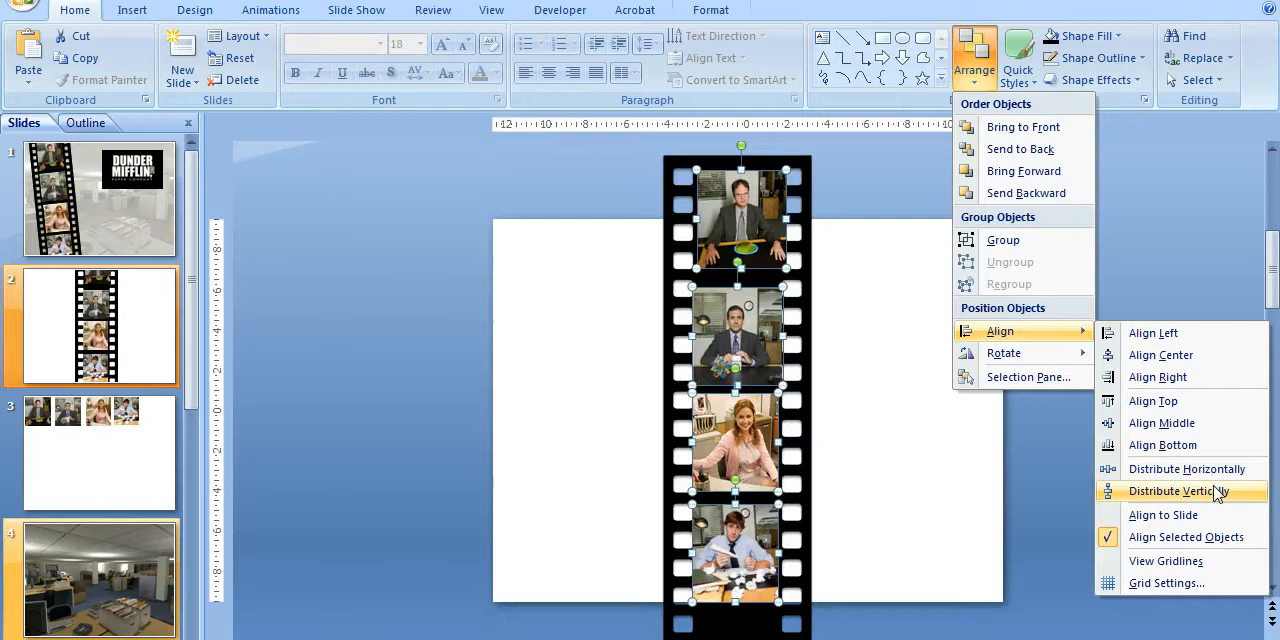
{"action": "left_click", "coordinate": [1178, 492]}
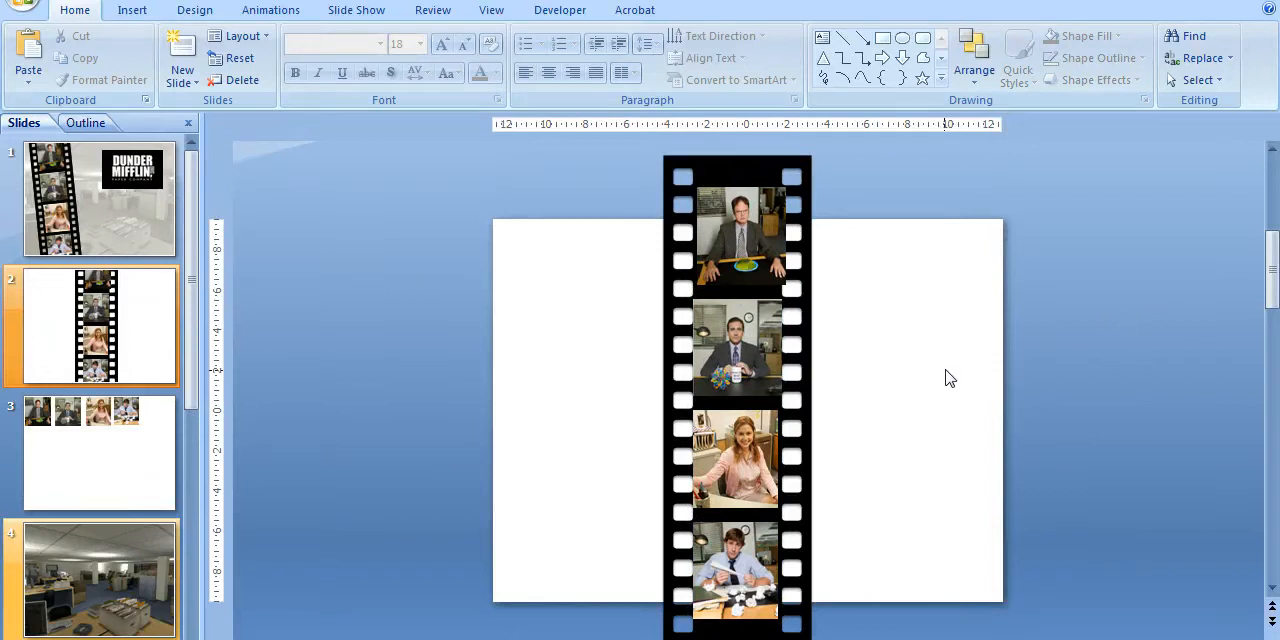
{"action": "mouse_move", "coordinate": [672, 382]}
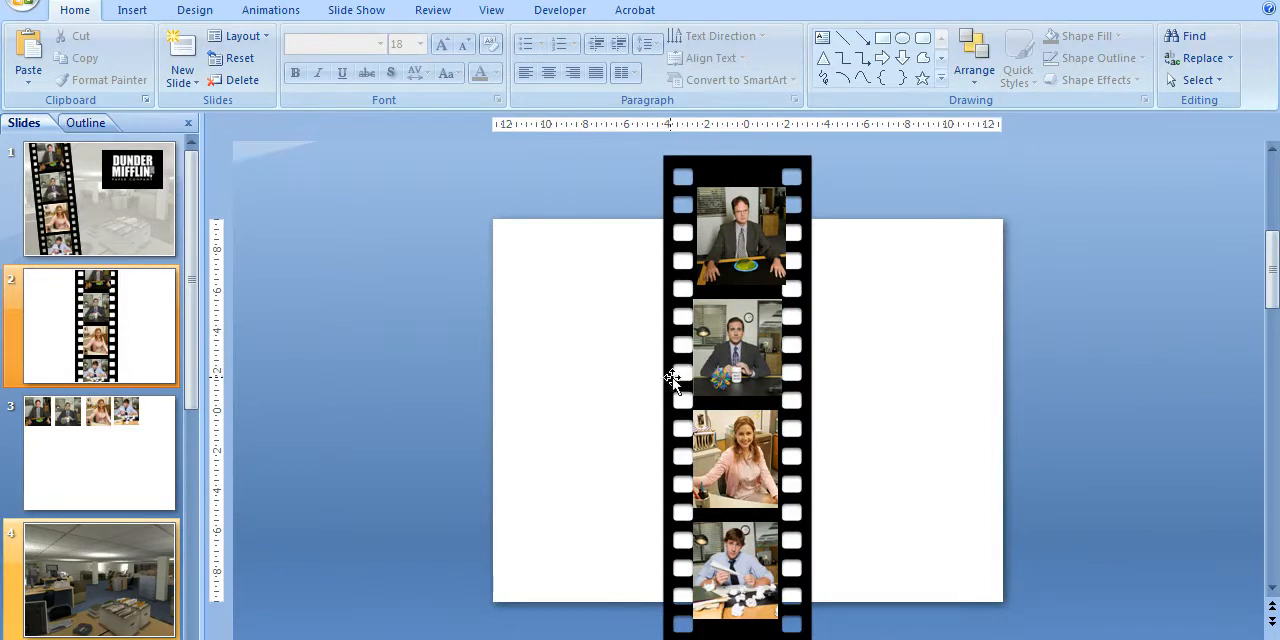
{"action": "mouse_move", "coordinate": [836, 532]}
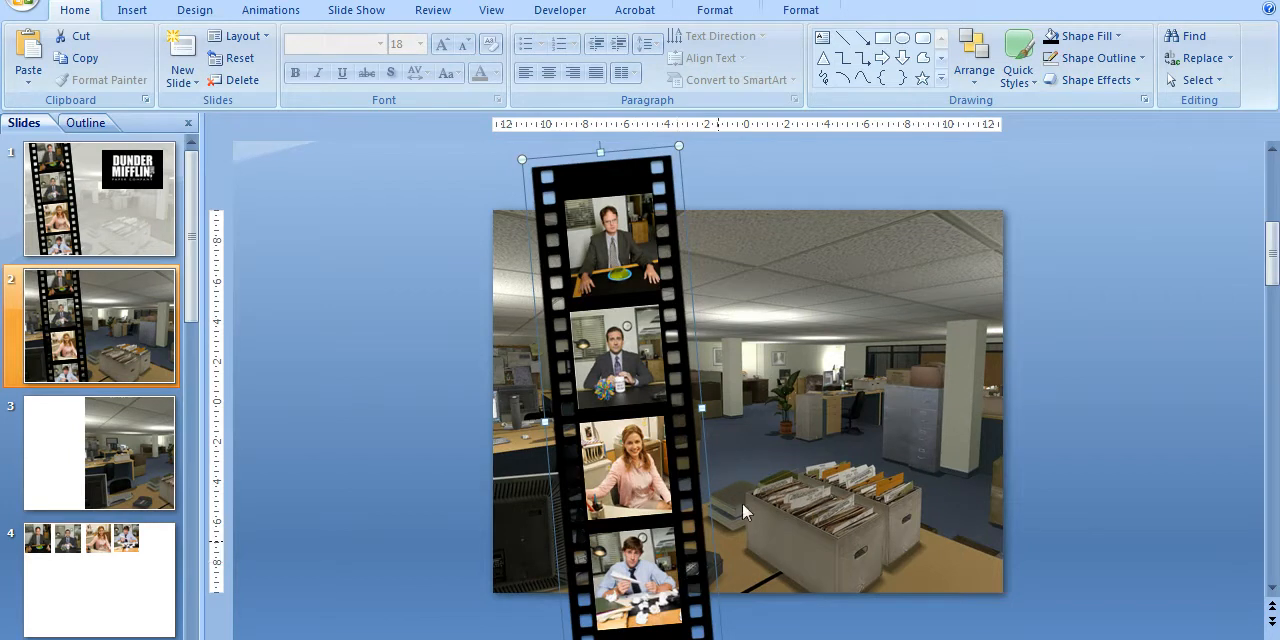
{"action": "mouse_move", "coordinate": [870, 312]}
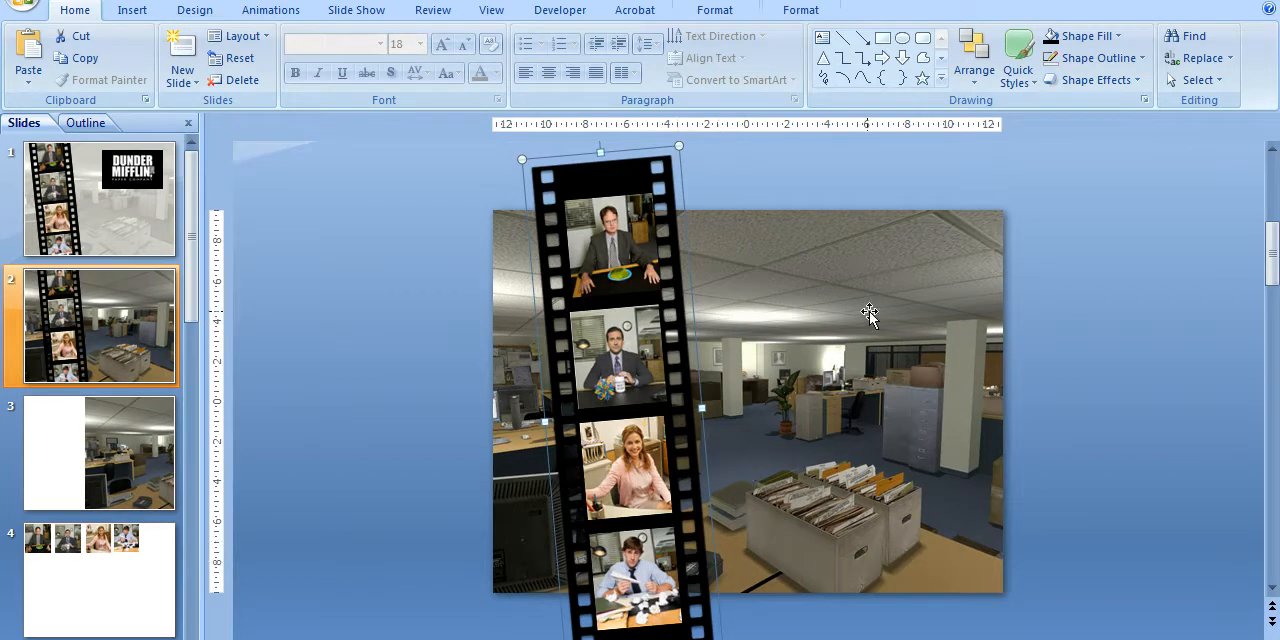
Step: Recolor the office background photo to a muted grey behind the tilted filmstrip
{"action": "left_click", "coordinate": [710, 10]}
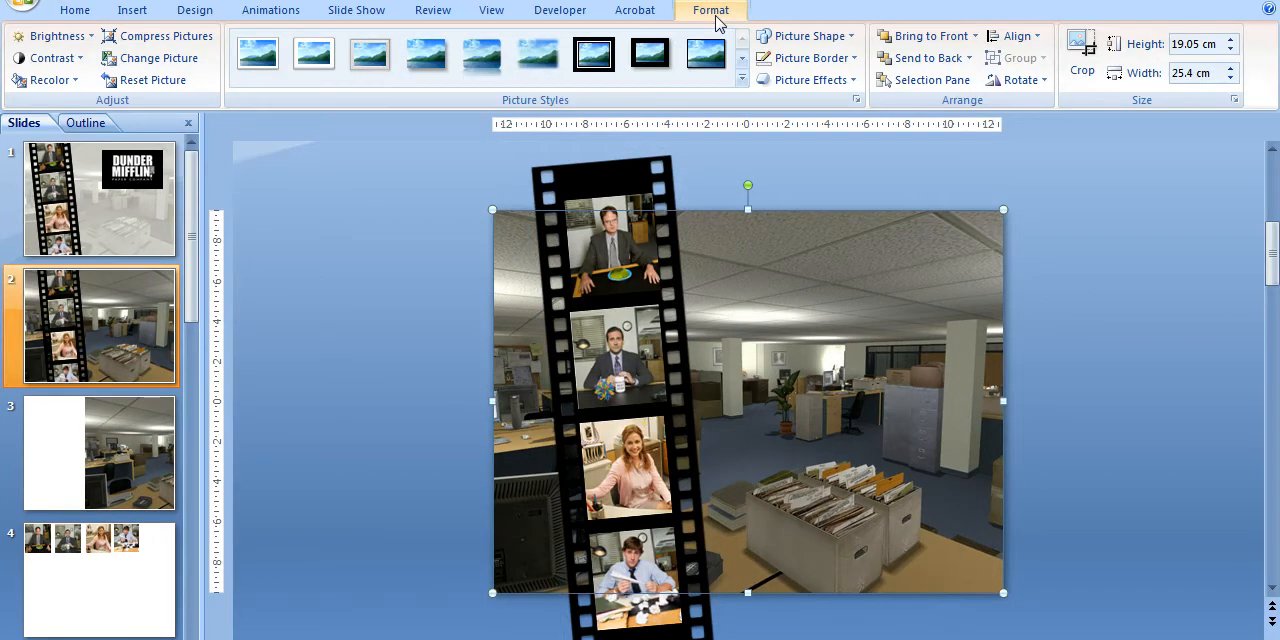
{"action": "left_click", "coordinate": [44, 80]}
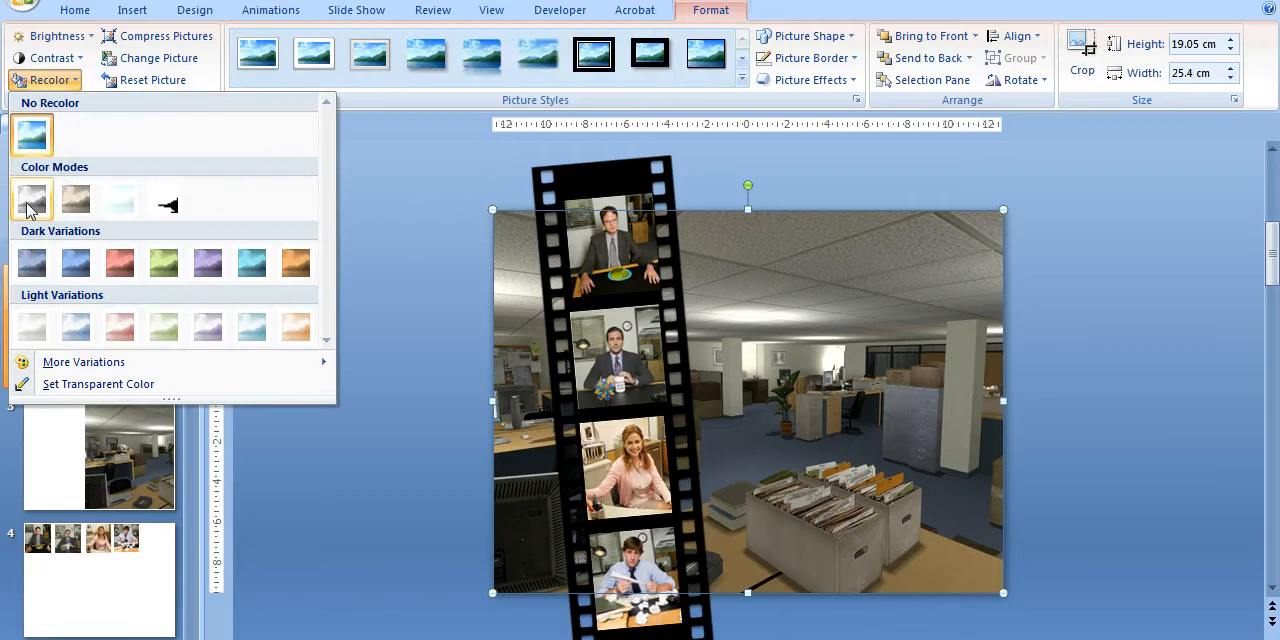
{"action": "left_click", "coordinate": [32, 264]}
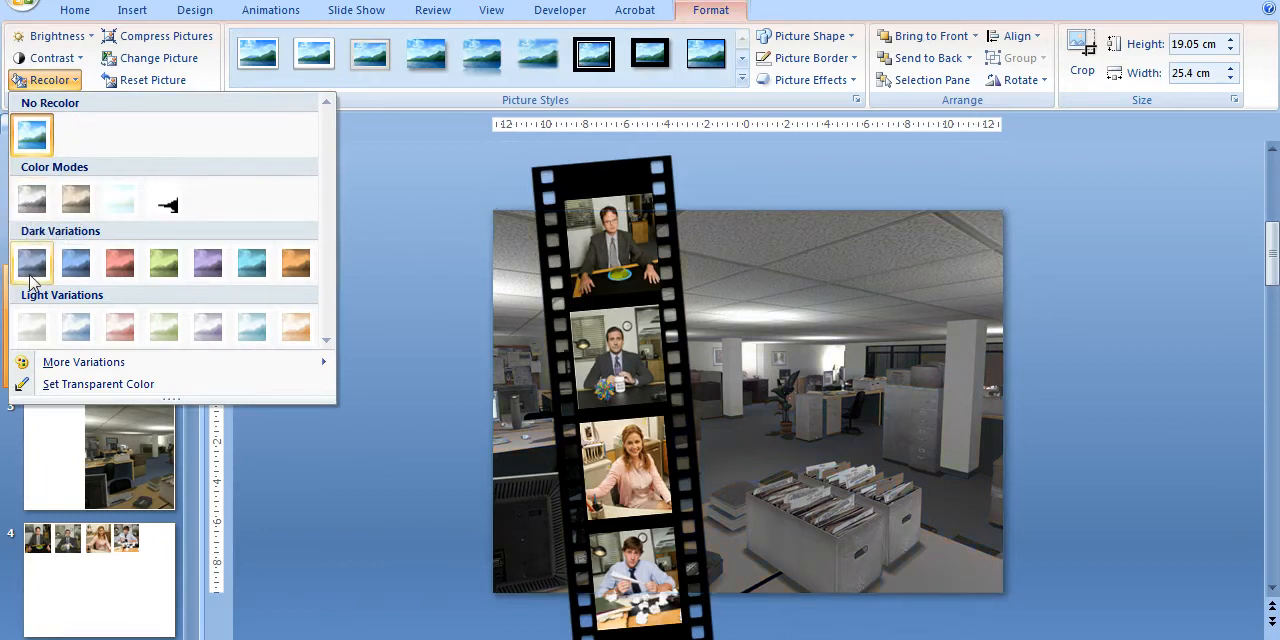